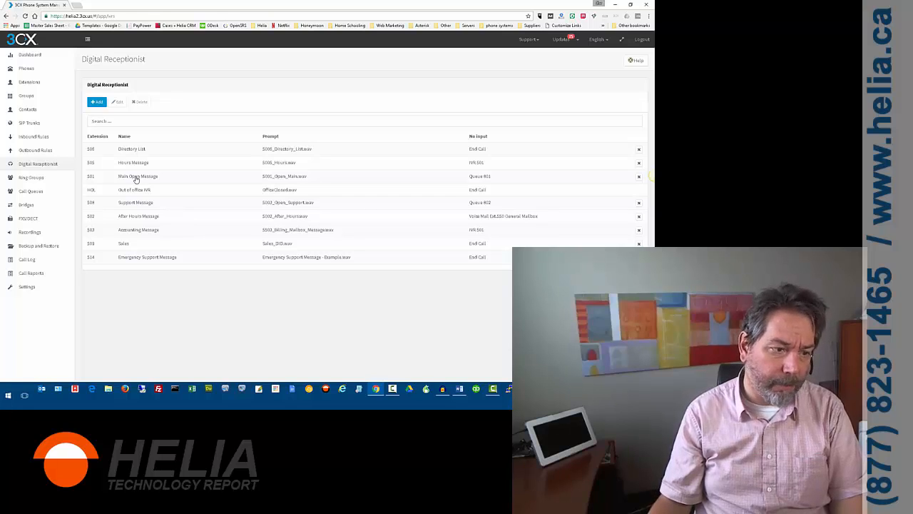
Download the 501 Main Open Message prompt and save it to the AutoAttendant folder.
{"action": "left_click", "coordinate": [137, 176]}
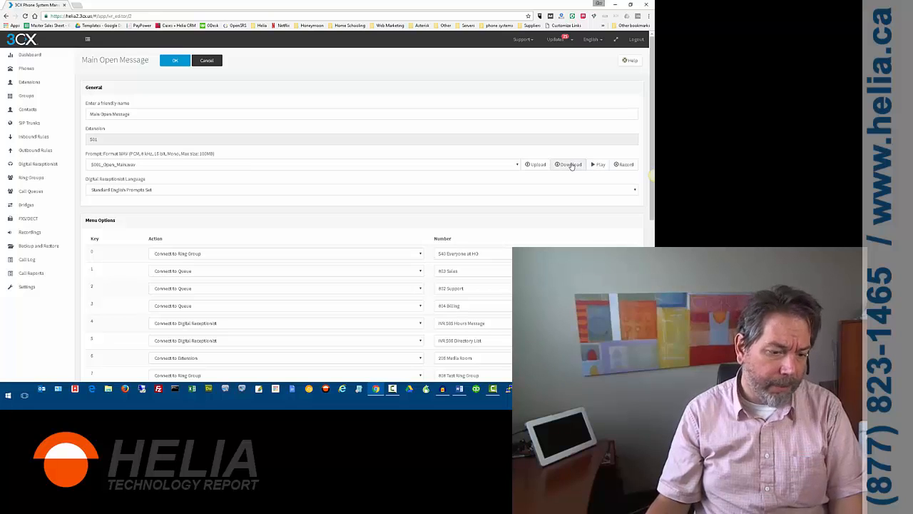
{"action": "left_click", "coordinate": [568, 164]}
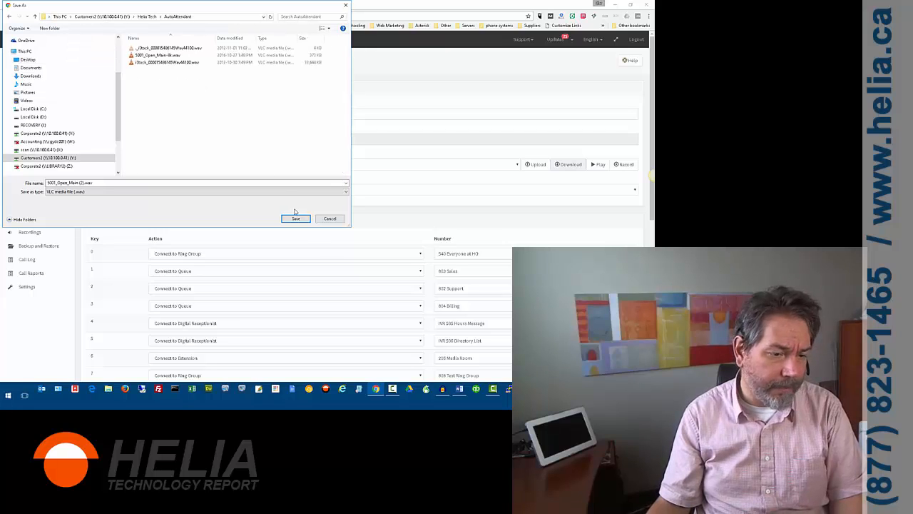
{"action": "left_click", "coordinate": [295, 219]}
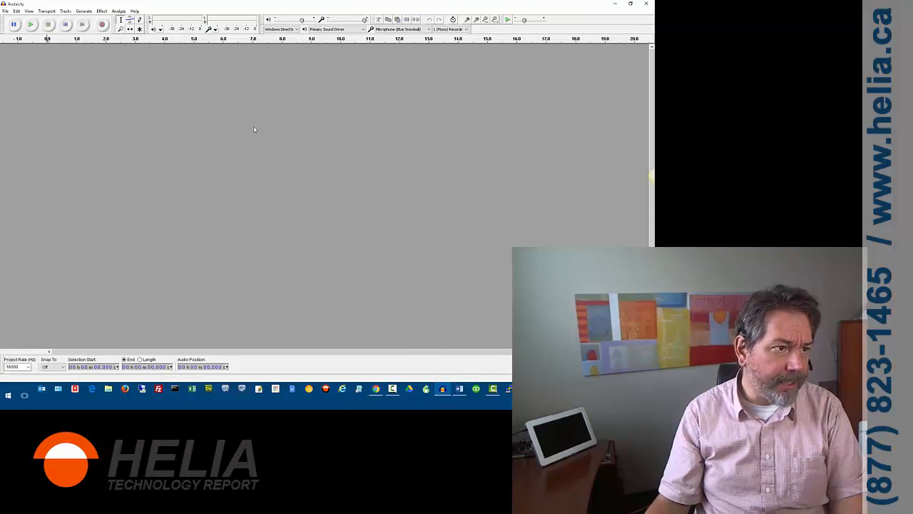
Check the Audacity version in the About dialog and close it.
{"action": "left_click", "coordinate": [135, 11]}
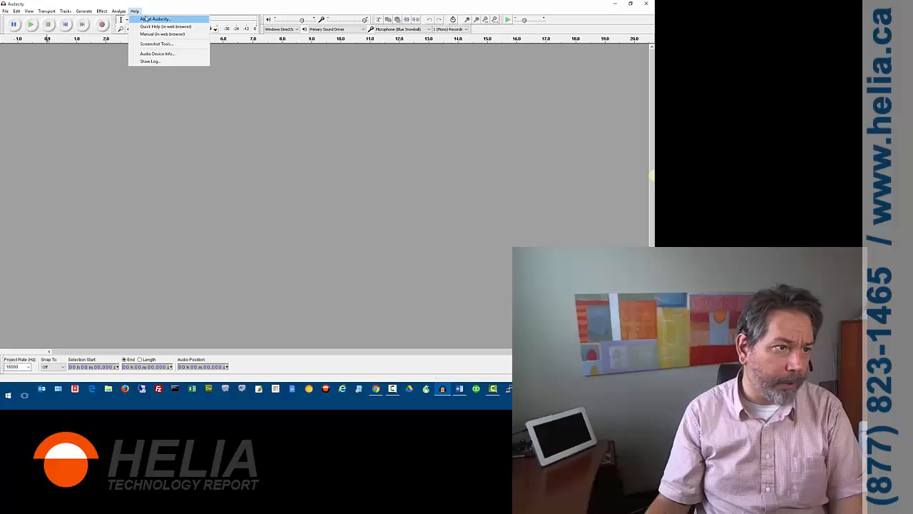
{"action": "left_click", "coordinate": [155, 19]}
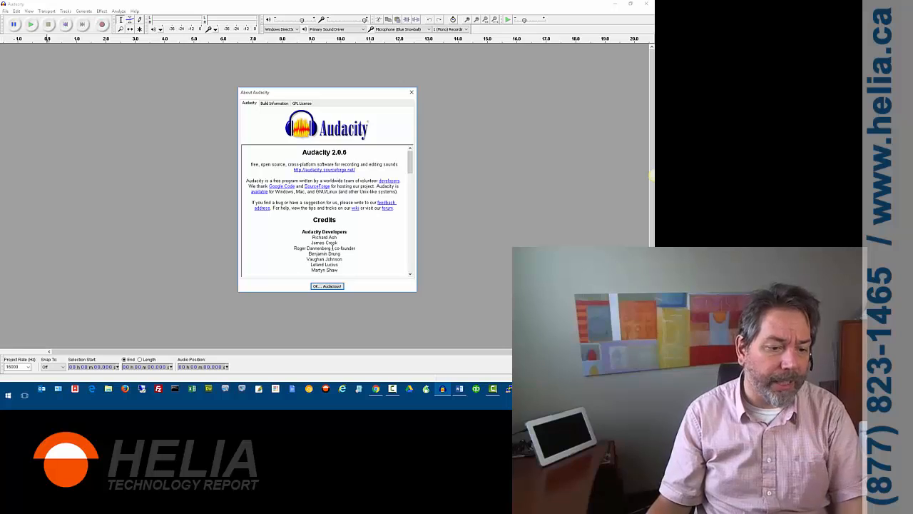
{"action": "left_click", "coordinate": [327, 285]}
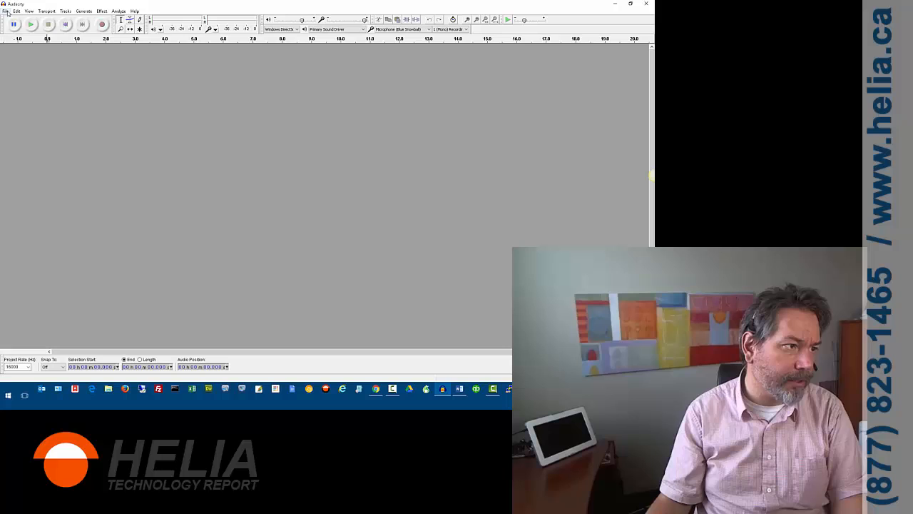
Browse to the AutoAttendant folder and select '5001_Open_Main (2).wav' to open.
{"action": "left_click", "coordinate": [5, 10]}
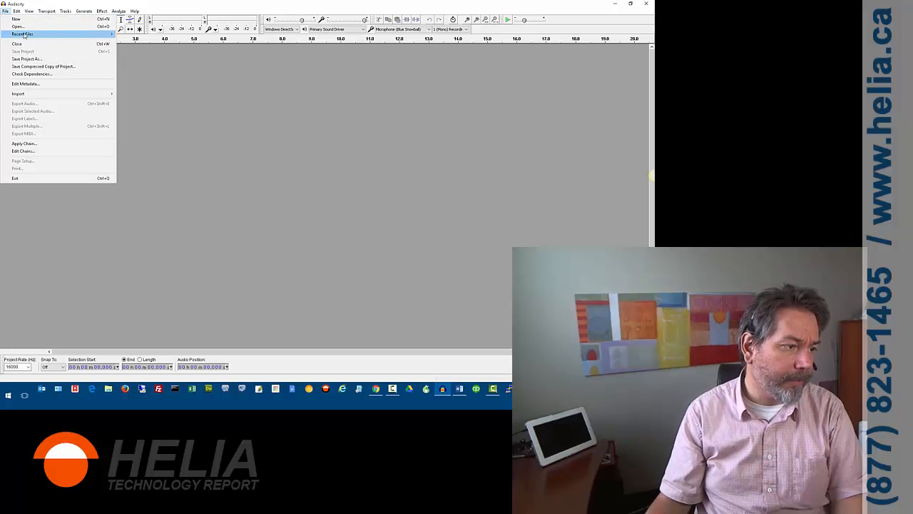
{"action": "mouse_move", "coordinate": [18, 26]}
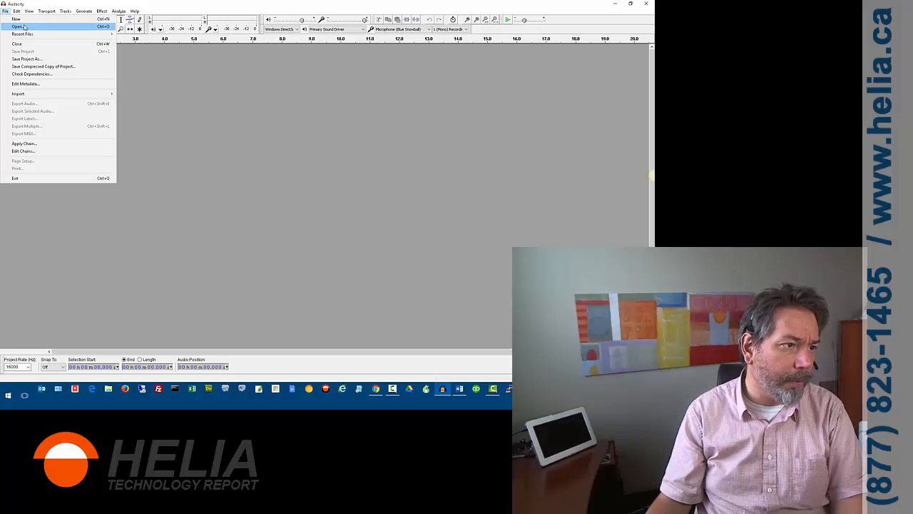
{"action": "left_click", "coordinate": [17, 26]}
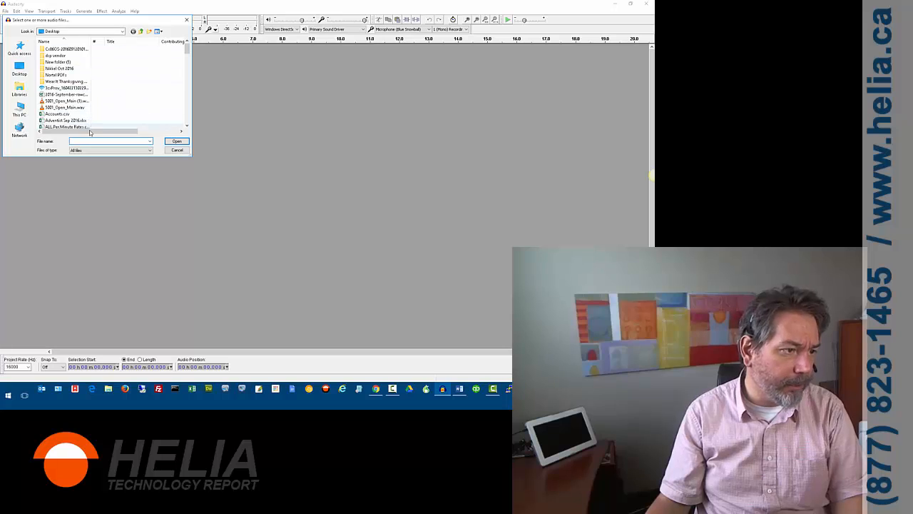
{"action": "type", "text": "s"}
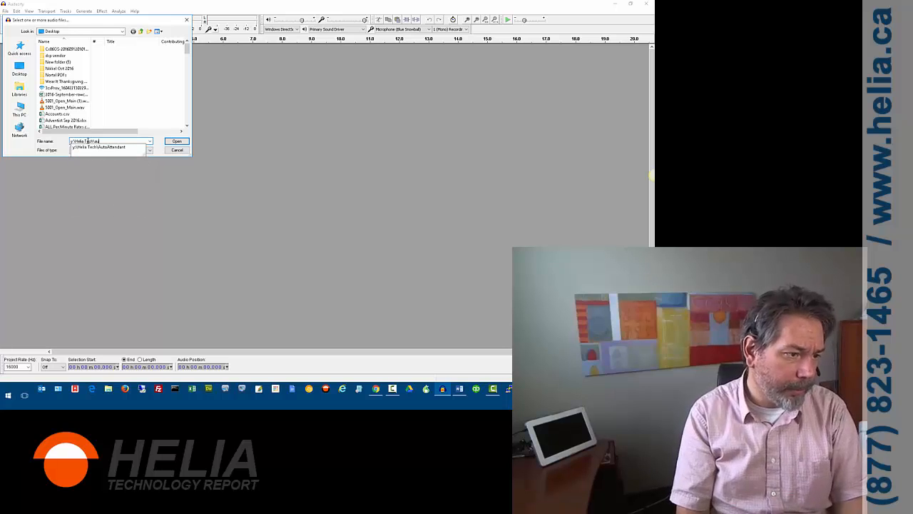
{"action": "left_click", "coordinate": [177, 141]}
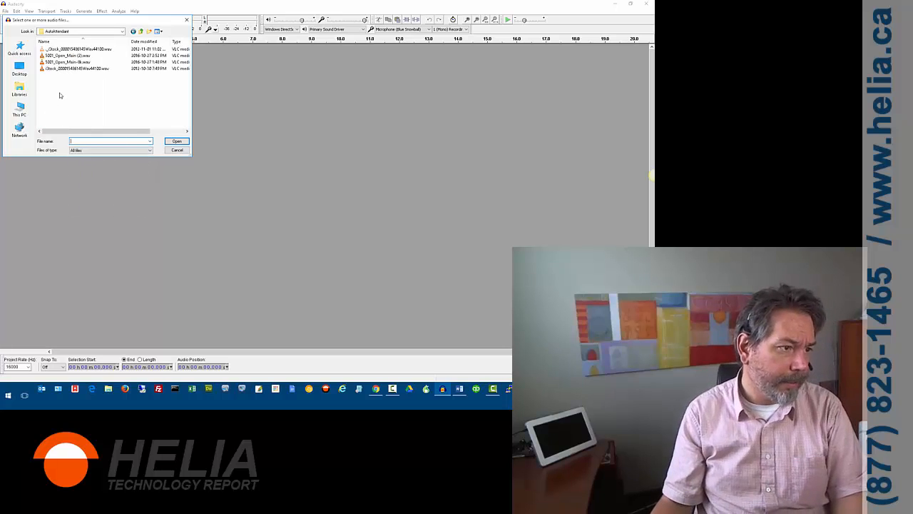
{"action": "left_click", "coordinate": [68, 55]}
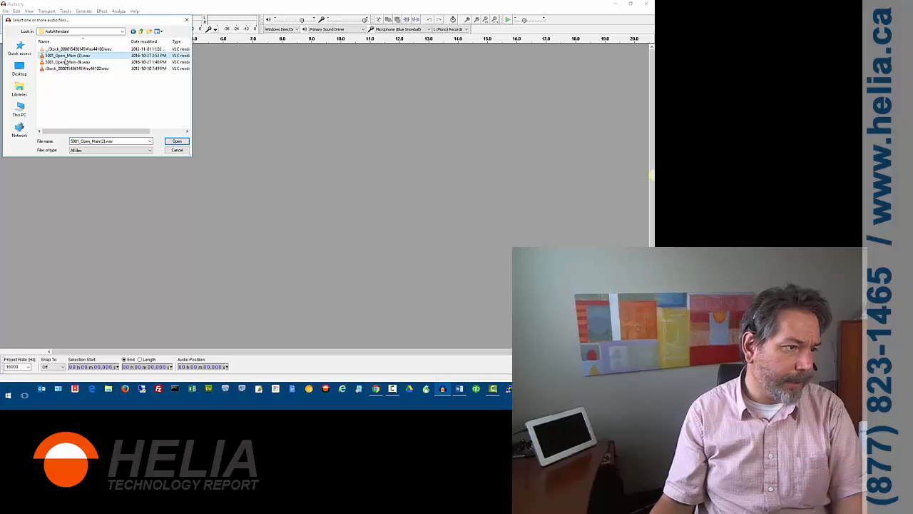
Open '5001_Open_Main (2).wav' and play it back, then stop playback.
{"action": "left_click", "coordinate": [177, 140]}
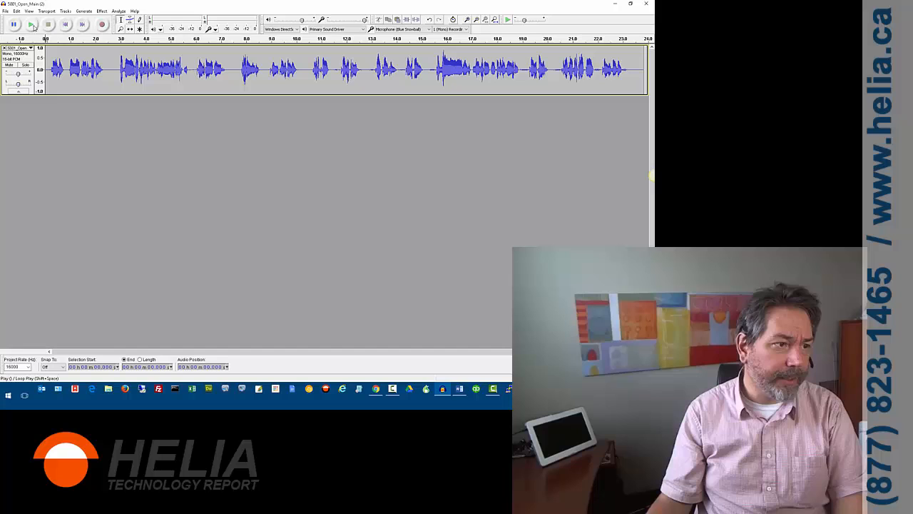
{"action": "left_click", "coordinate": [31, 23]}
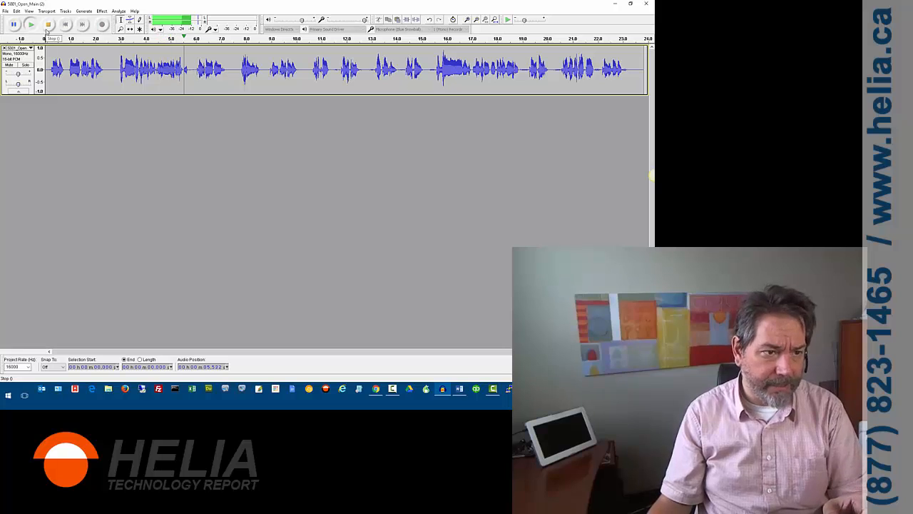
{"action": "left_click", "coordinate": [32, 24]}
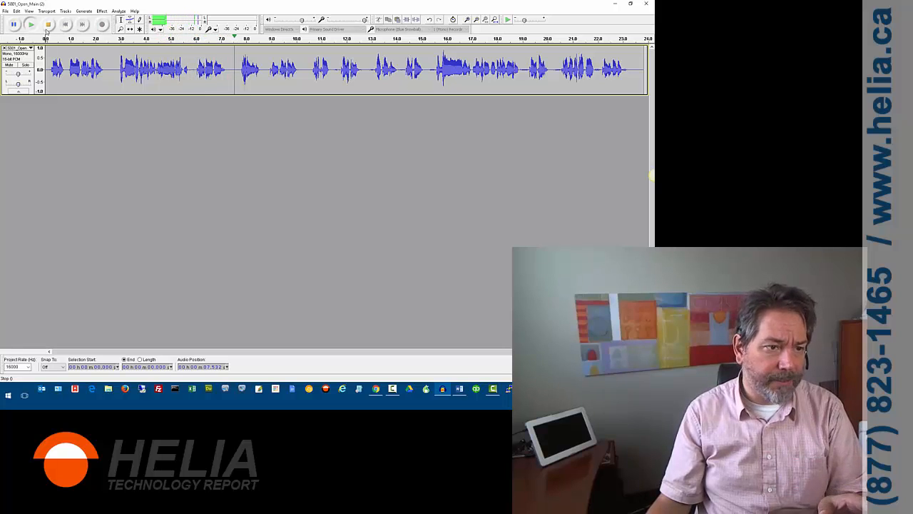
{"action": "left_click", "coordinate": [30, 25]}
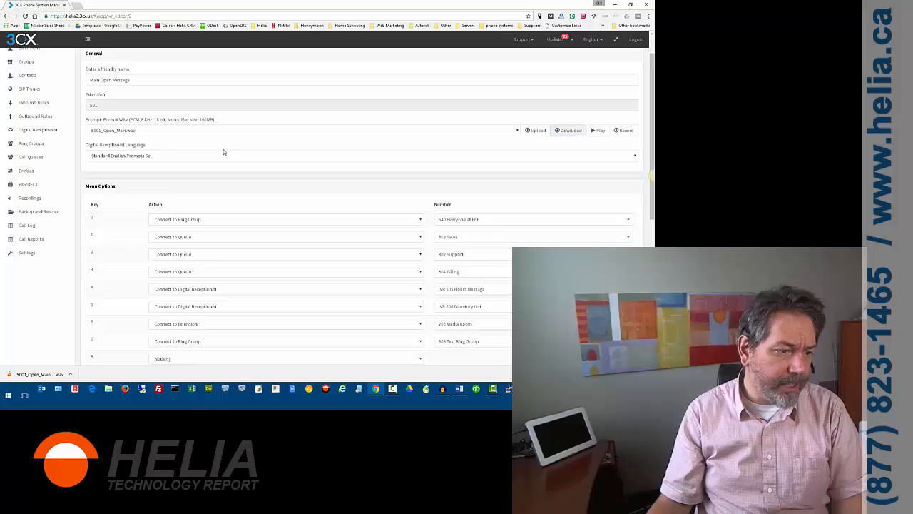
{"action": "scroll", "scroll_direction": "down", "scroll_amount": 3}
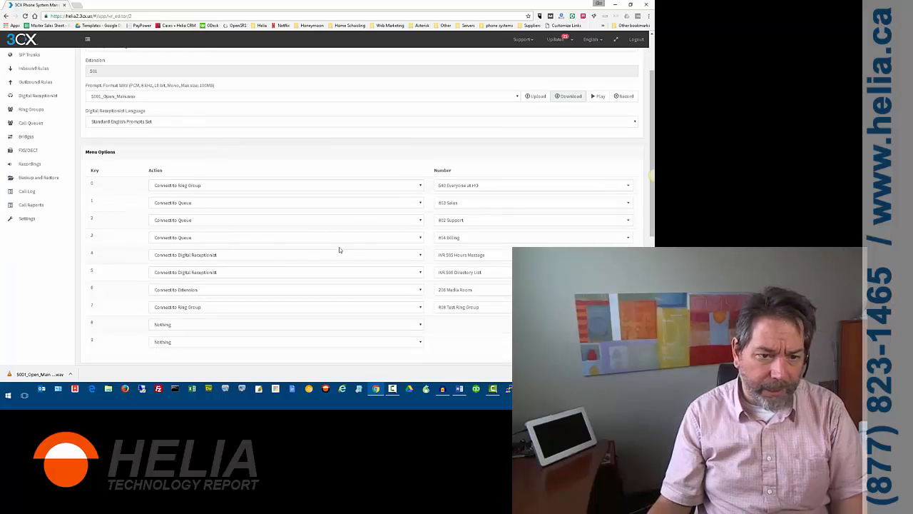
{"action": "mouse_move", "coordinate": [99, 214]}
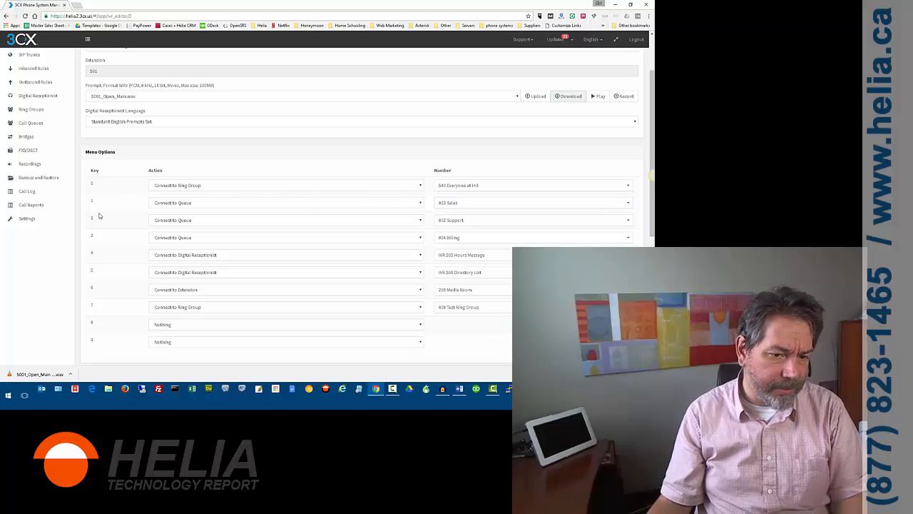
{"action": "mouse_move", "coordinate": [168, 209]}
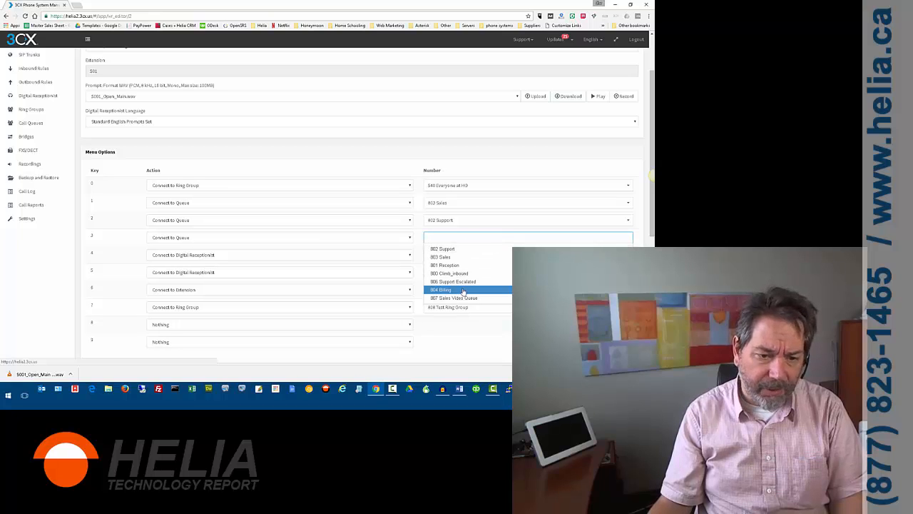
{"action": "left_click", "coordinate": [441, 289]}
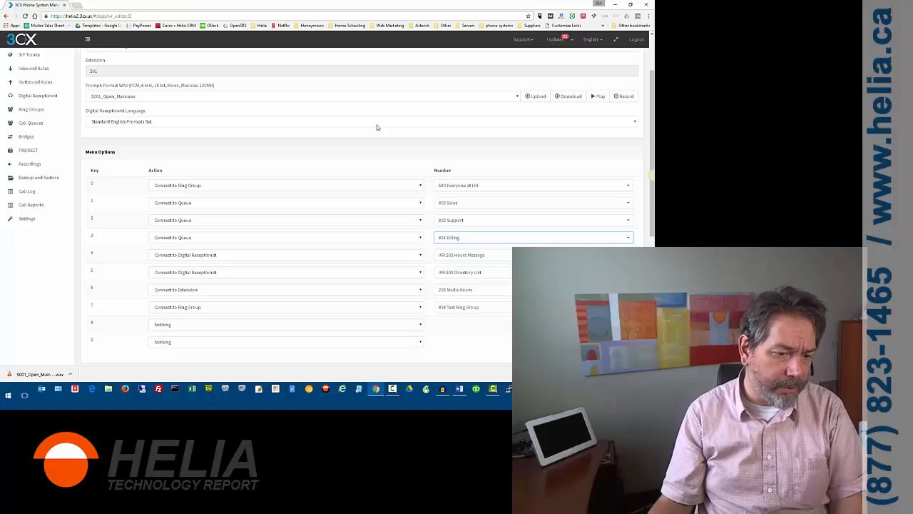
{"action": "mouse_move", "coordinate": [173, 215]}
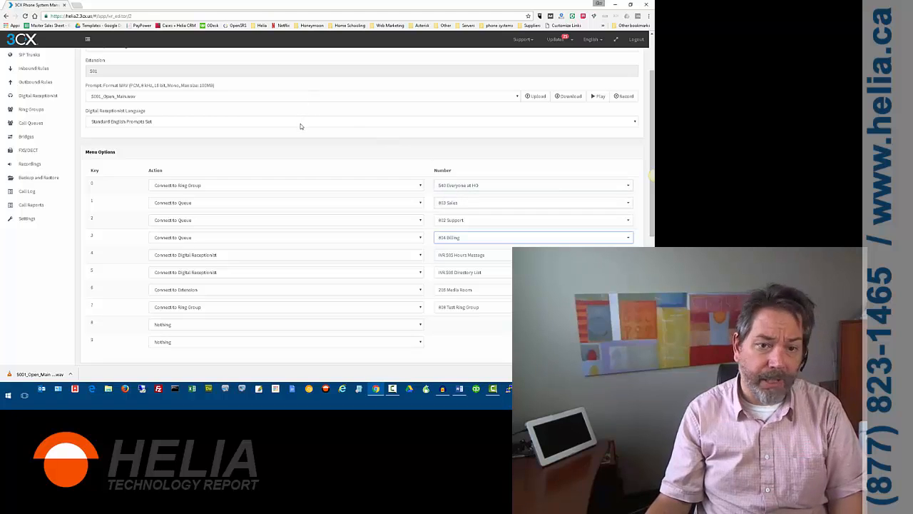
{"action": "scroll", "scroll_direction": "up", "scroll_amount": 3}
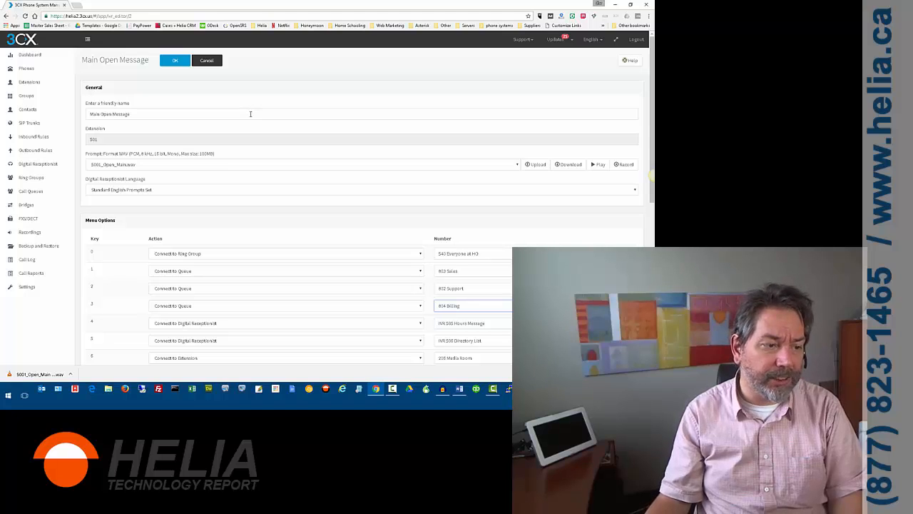
{"action": "mouse_move", "coordinate": [320, 222]}
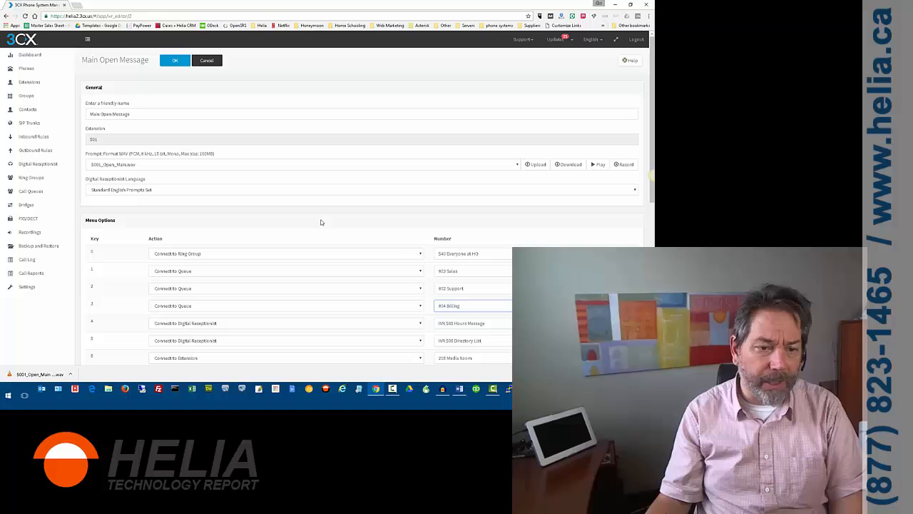
{"action": "mouse_move", "coordinate": [430, 164]}
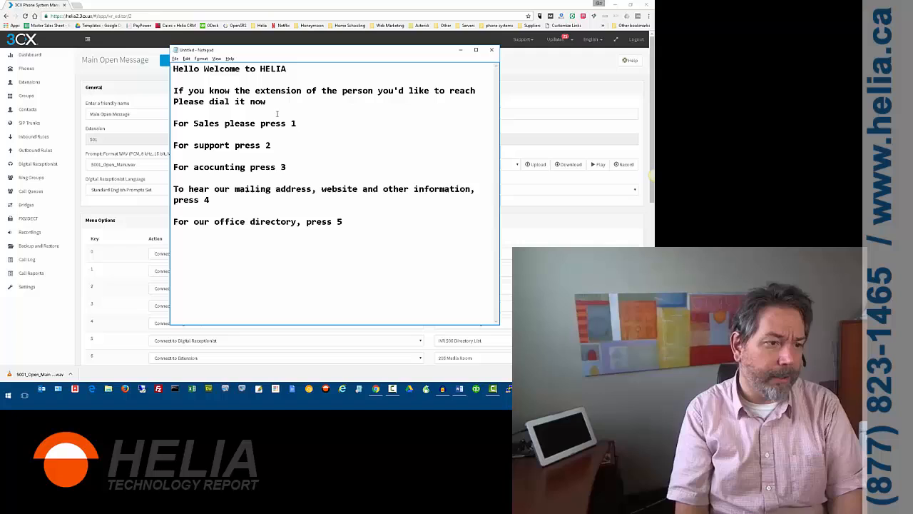
Add the sign-off 'Wishing you a Merry Christmas and a Happy New Years from the team at HELIA'.
{"action": "type", "text": "and Merry Christmas"}
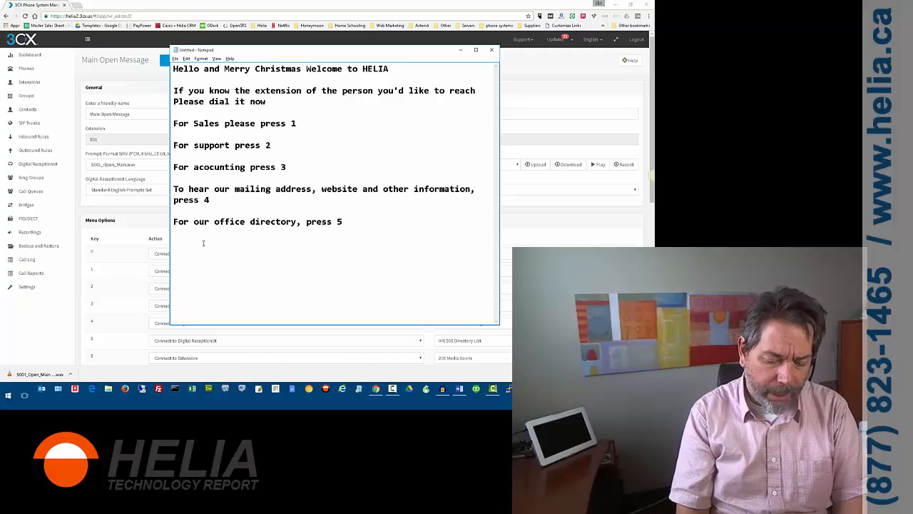
{"action": "type", "text": "Wishing you a"}
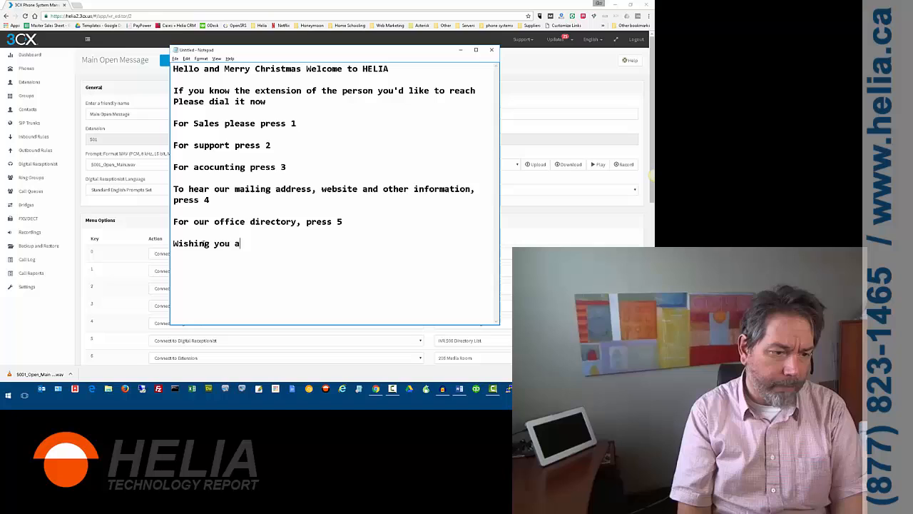
{"action": "type", "text": "Merry Christ"}
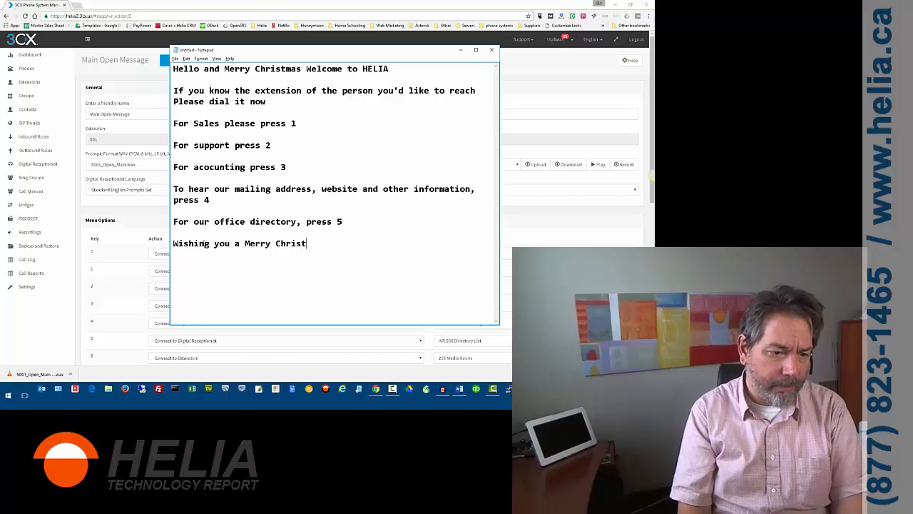
{"action": "type", "text": "mas and a Happy"}
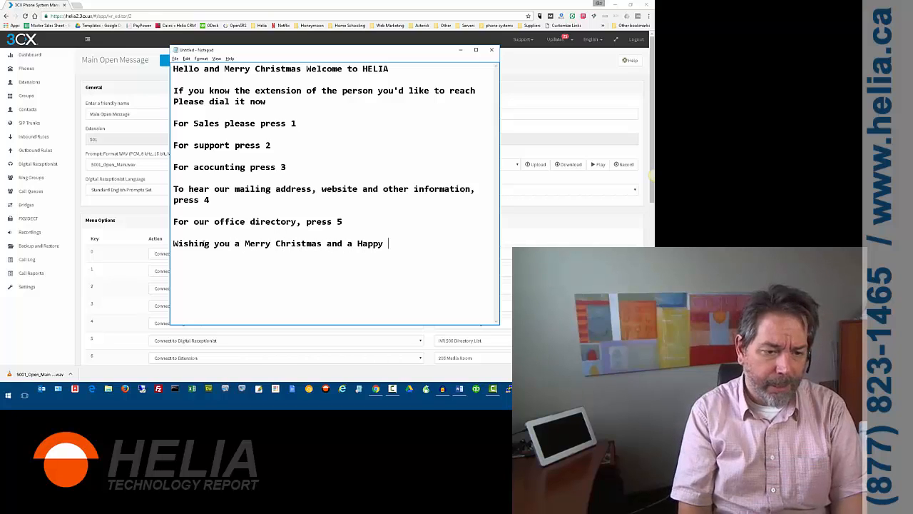
{"action": "type", "text": "New Years"}
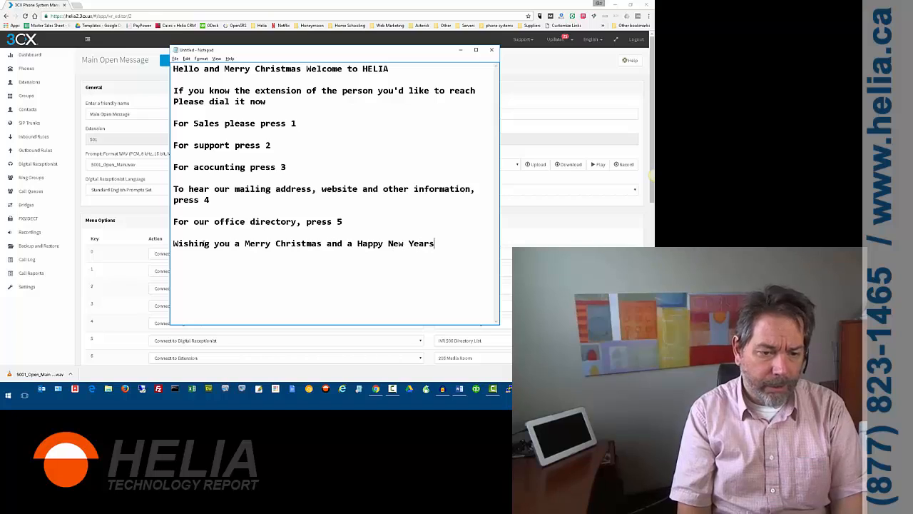
{"action": "type", "text": "from"}
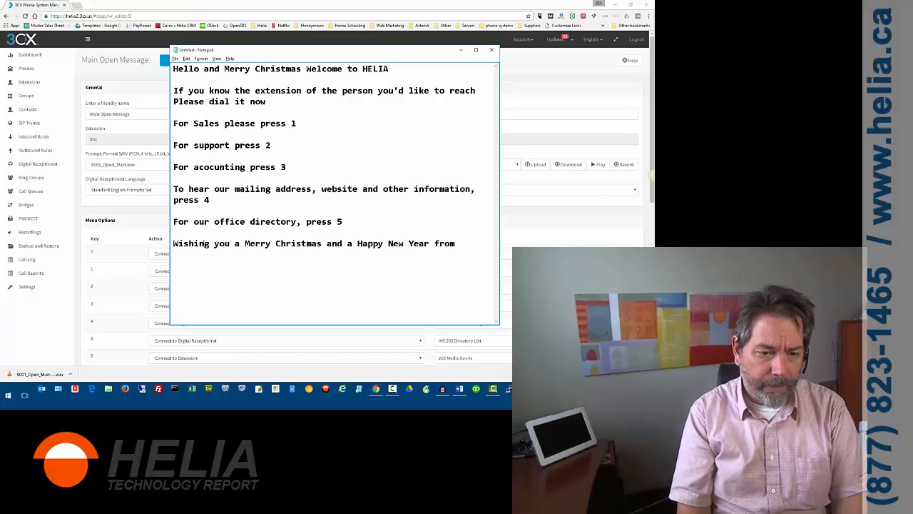
{"action": "type", "text": "the team at"}
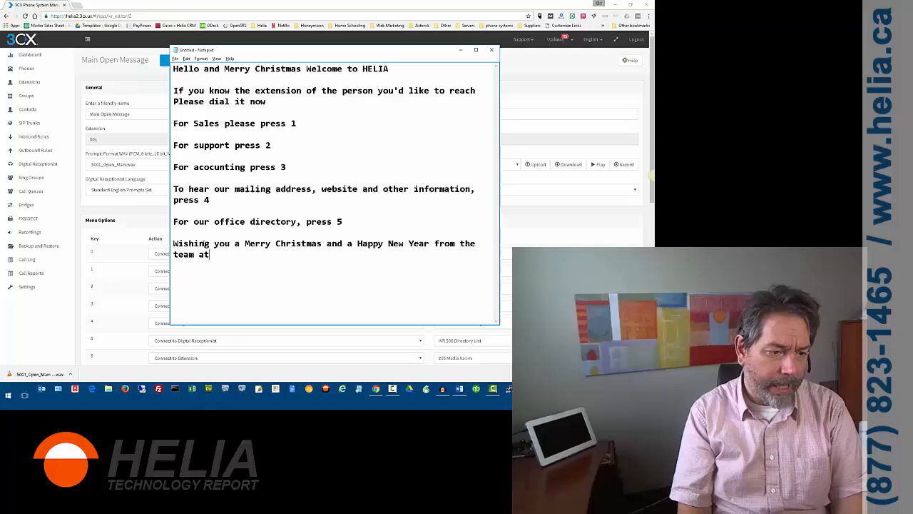
{"action": "type", "text": "HELIA"}
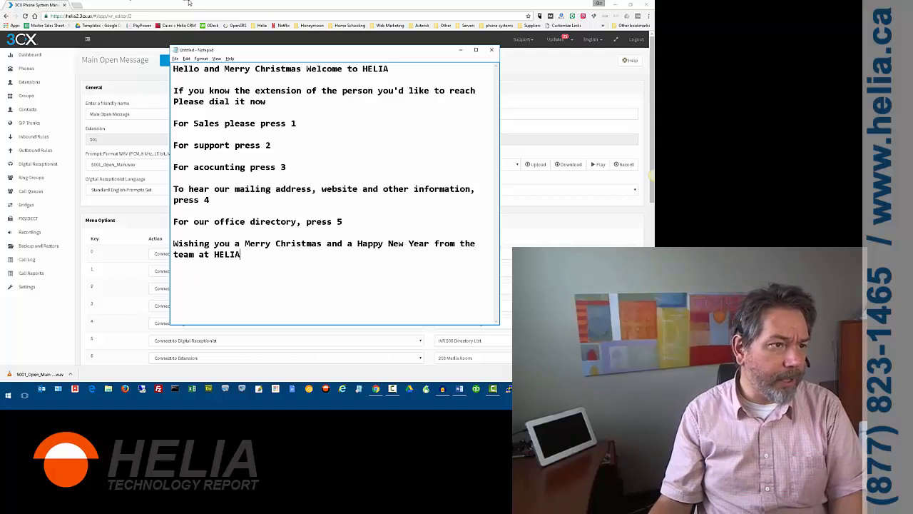
{"action": "left_click", "coordinate": [491, 50]}
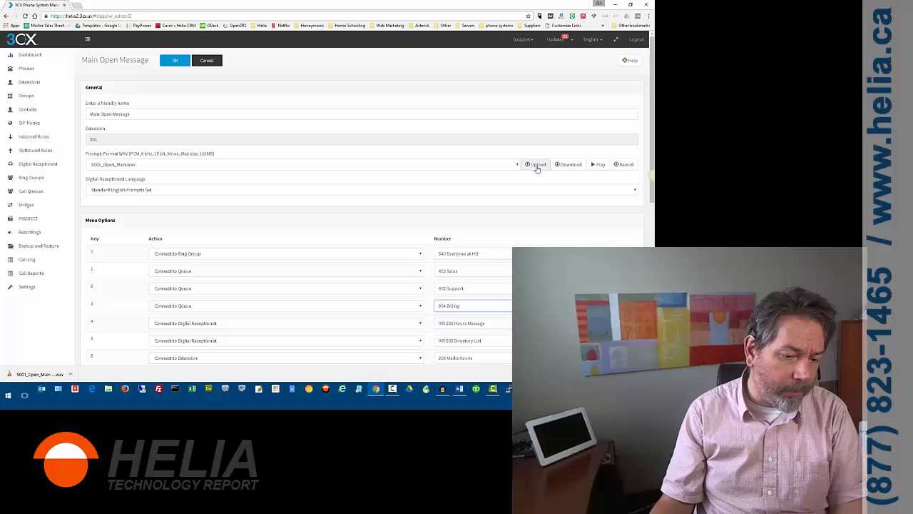
{"action": "mouse_move", "coordinate": [482, 301]}
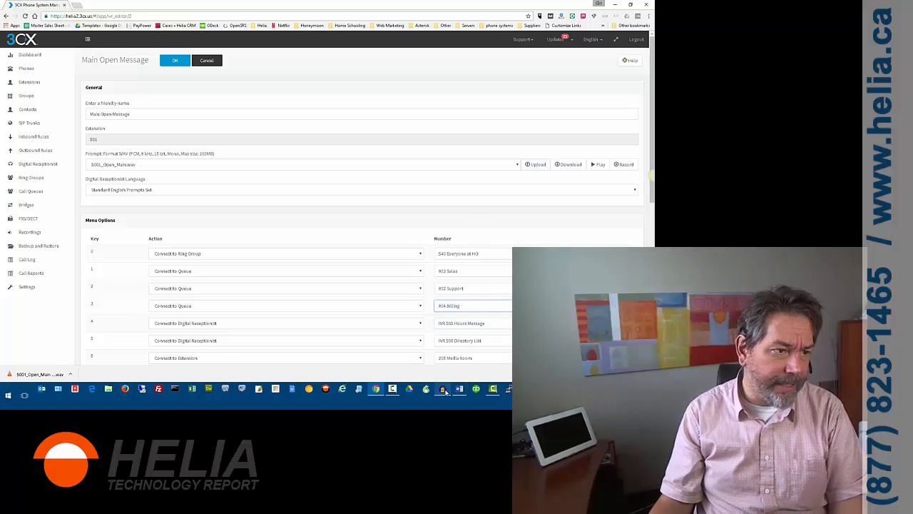
Open a new Audacity project recording from Microphone (Blue Snowball).
{"action": "left_click", "coordinate": [442, 388]}
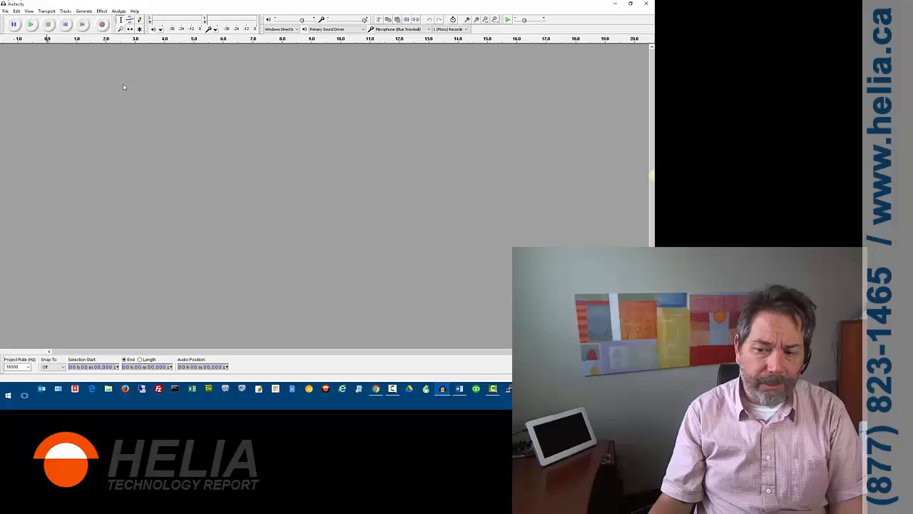
{"action": "mouse_move", "coordinate": [136, 77]}
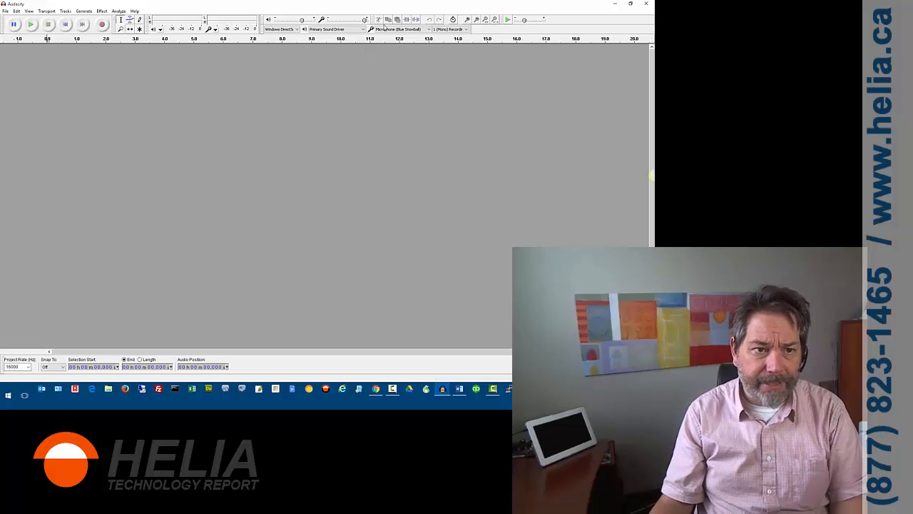
{"action": "left_click", "coordinate": [400, 29]}
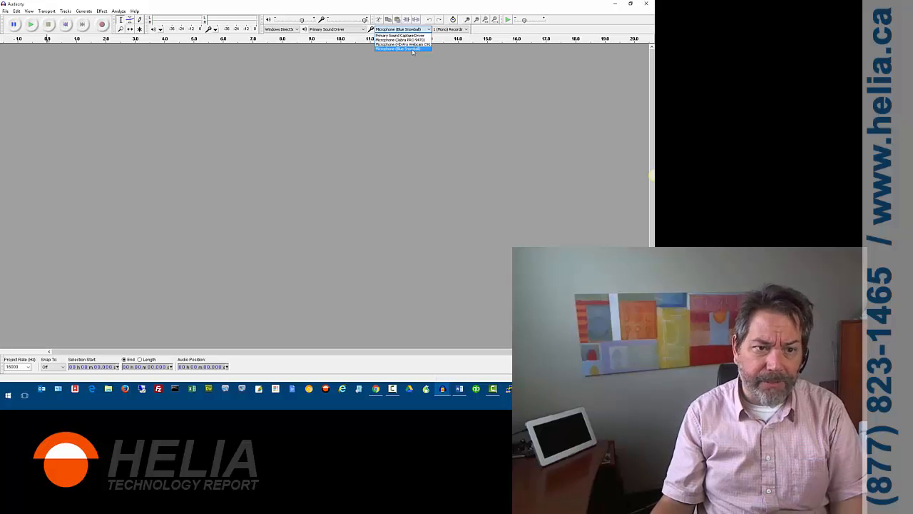
{"action": "left_click", "coordinate": [403, 50]}
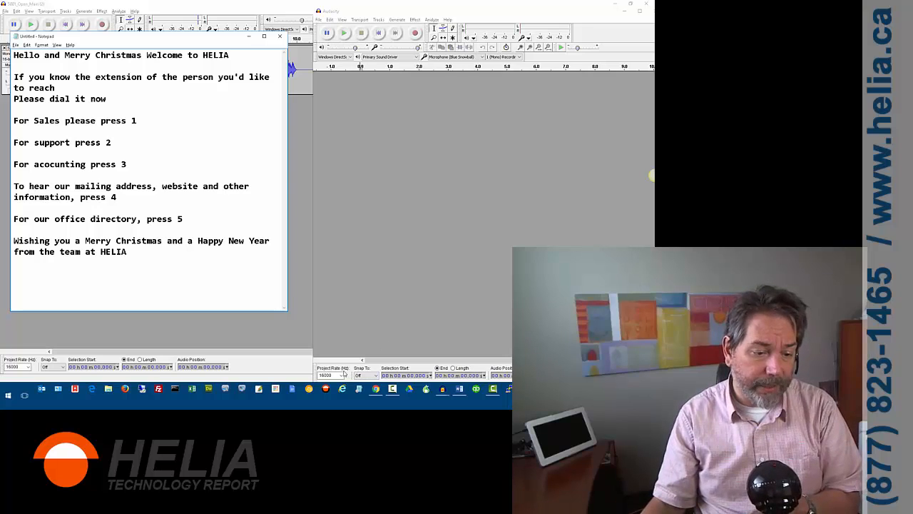
Change the Audacity Project Rate to 8000 Hz.
{"action": "left_click", "coordinate": [343, 375]}
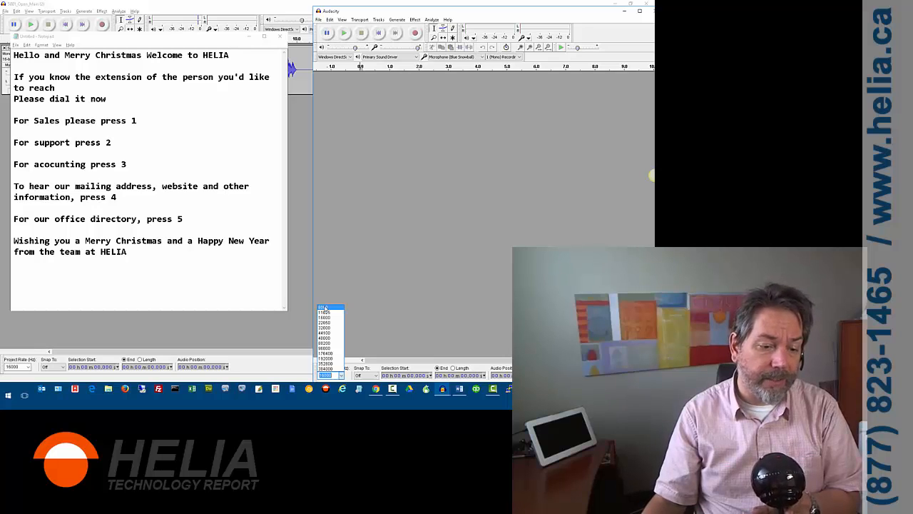
{"action": "left_click", "coordinate": [329, 376]}
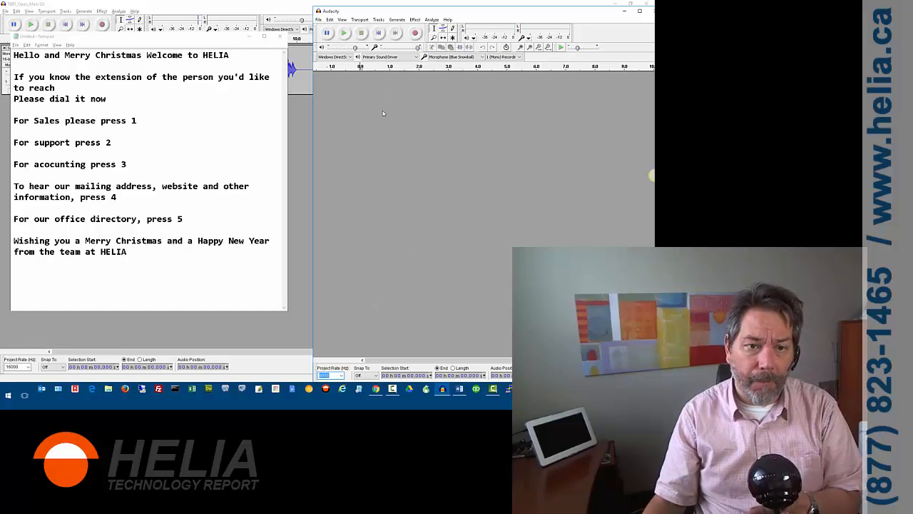
{"action": "left_click", "coordinate": [503, 57]}
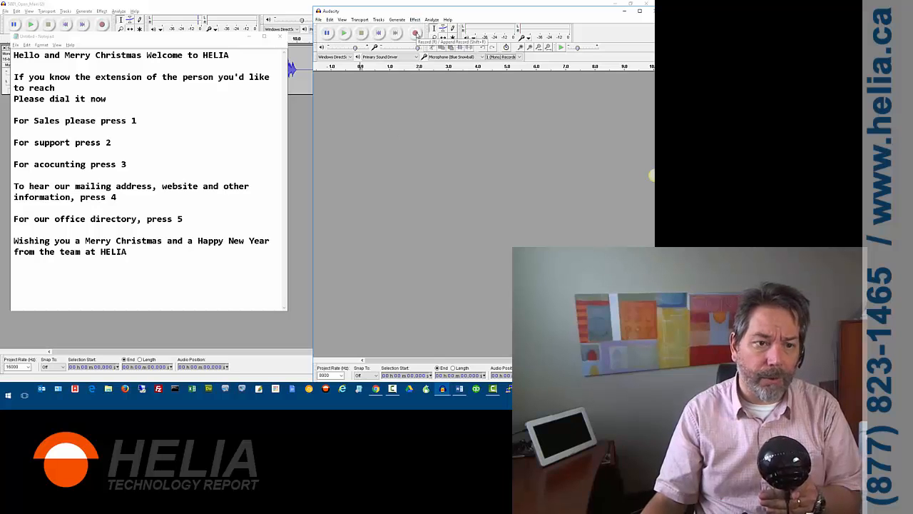
Record the greeting script read aloud into a new mono track.
{"action": "left_click", "coordinate": [415, 33]}
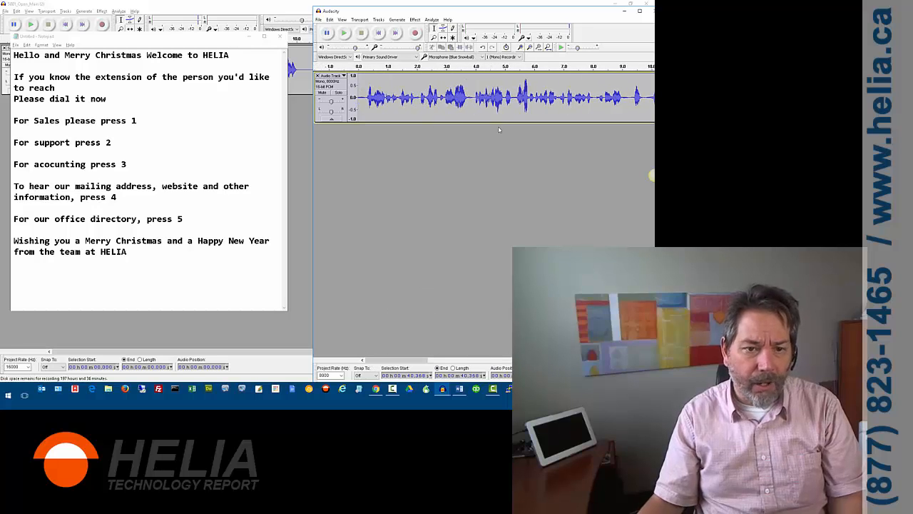
{"action": "left_click", "coordinate": [344, 32]}
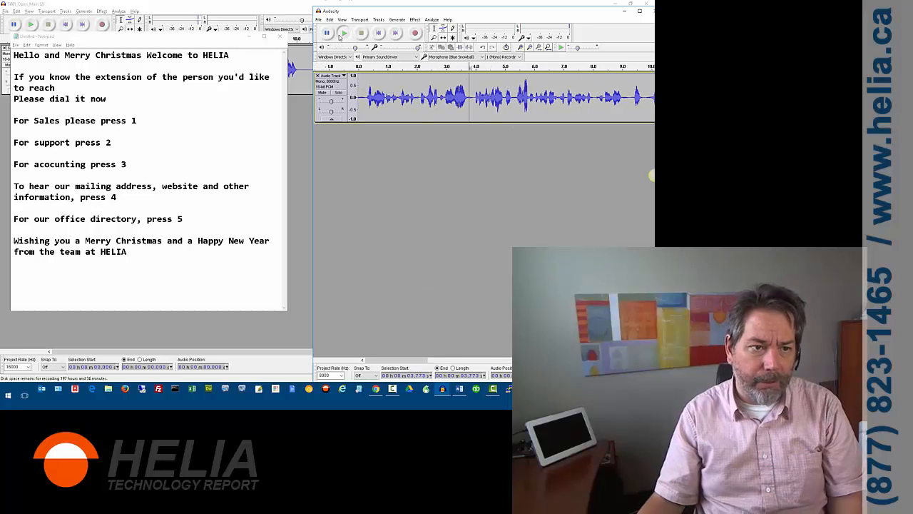
{"action": "left_click", "coordinate": [360, 33]}
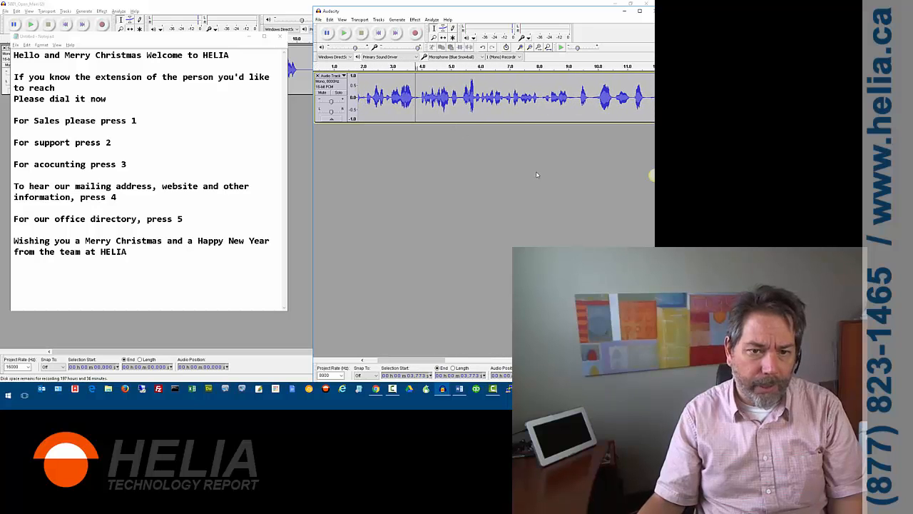
{"action": "left_click", "coordinate": [344, 33]}
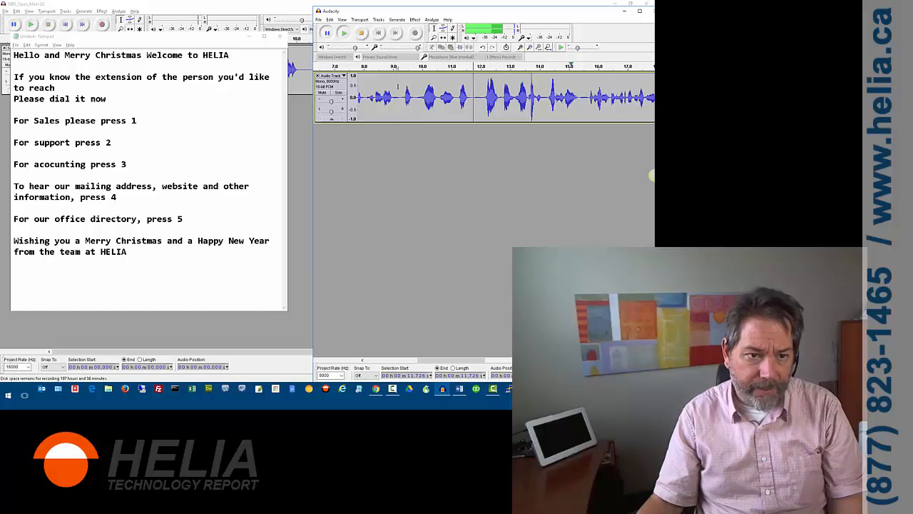
{"action": "left_click", "coordinate": [326, 32]}
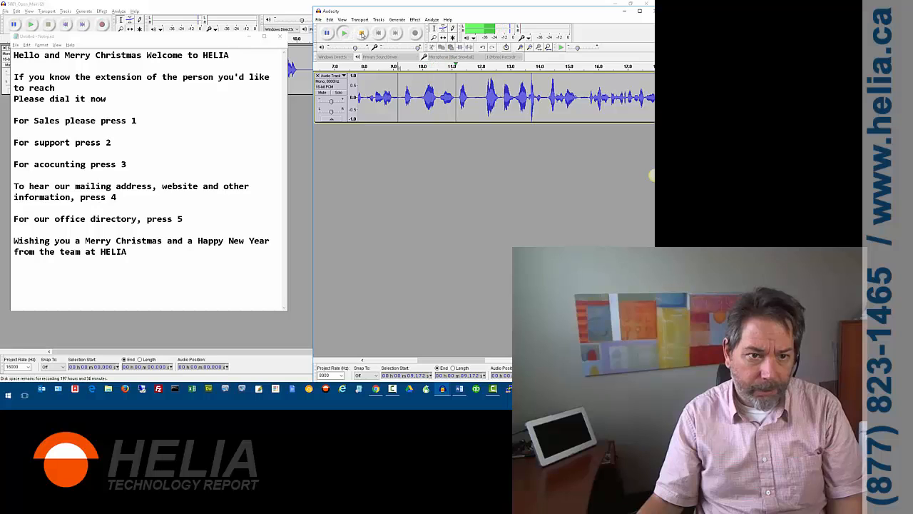
{"action": "left_click", "coordinate": [362, 32]}
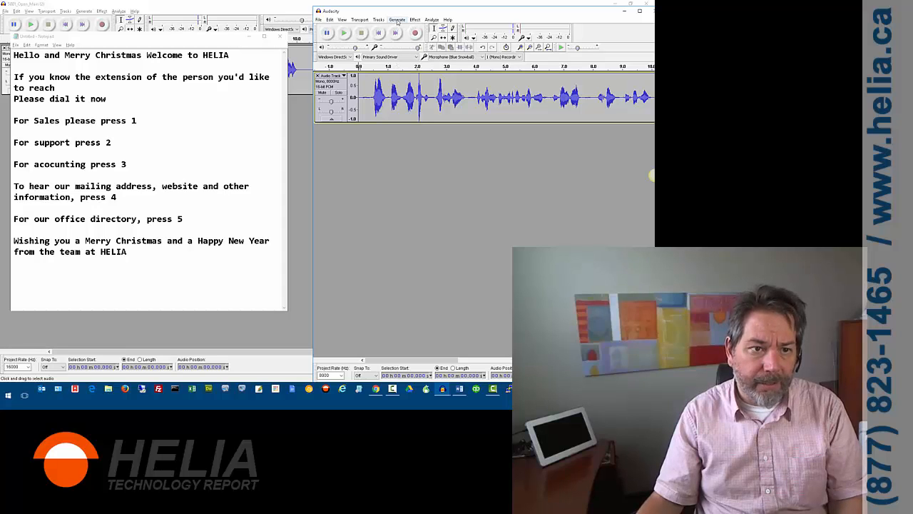
Apply the Compressor effect to the recorded greeting track.
{"action": "left_click", "coordinate": [415, 19]}
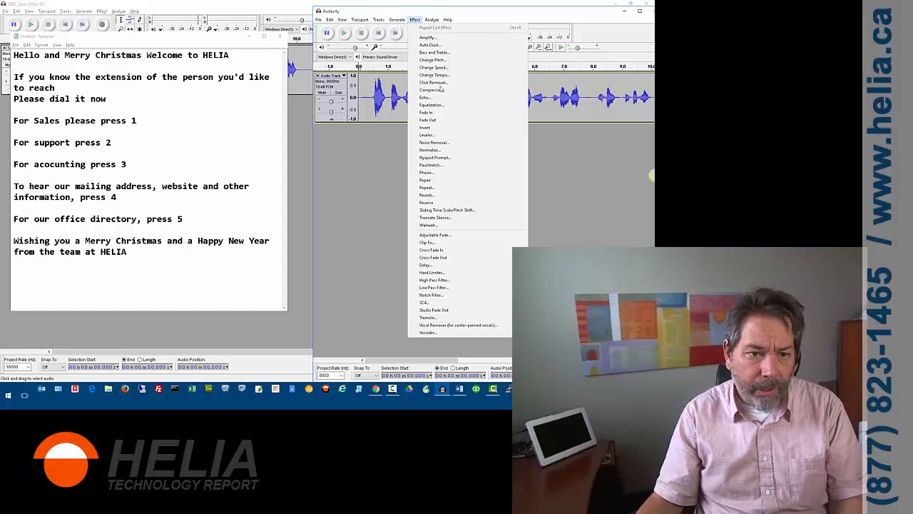
{"action": "mouse_move", "coordinate": [431, 90]}
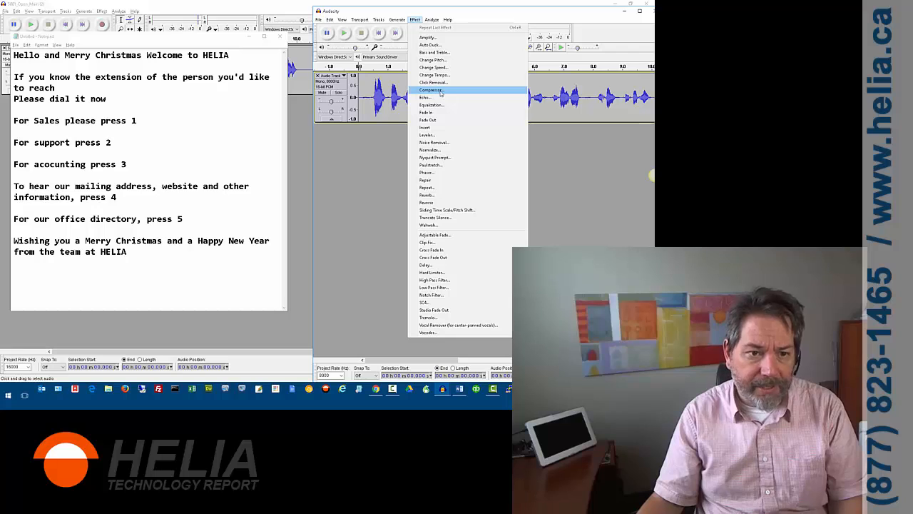
{"action": "left_click", "coordinate": [431, 90]}
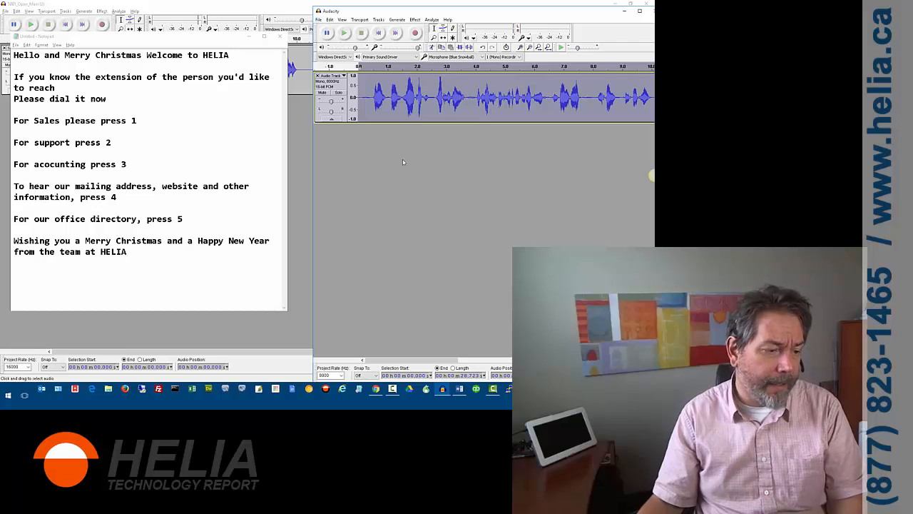
{"action": "mouse_move", "coordinate": [388, 177]}
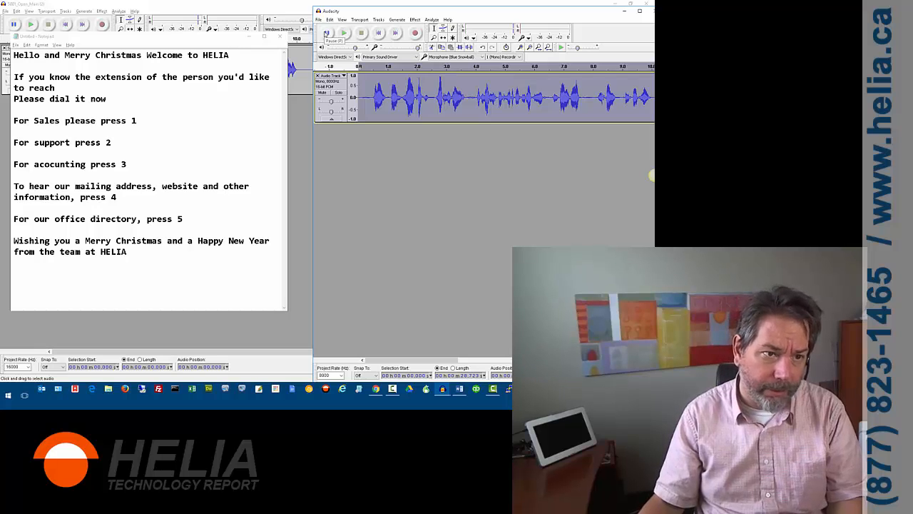
Import the stock music WAV from AutoAttendant as a second track.
{"action": "left_click", "coordinate": [319, 20]}
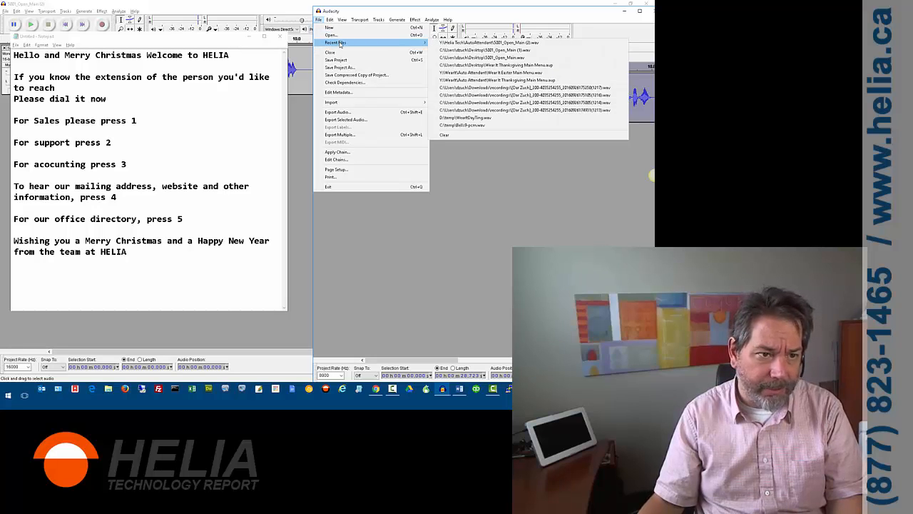
{"action": "mouse_move", "coordinate": [332, 34]}
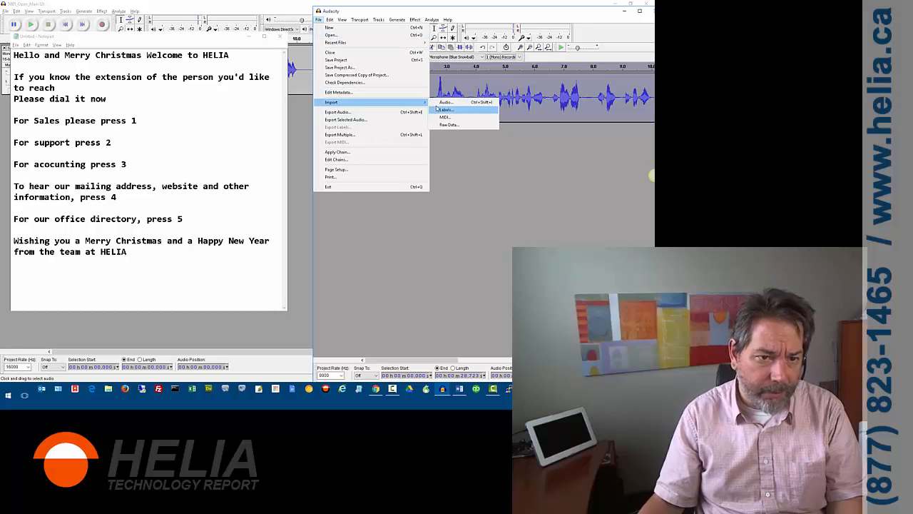
{"action": "left_click", "coordinate": [446, 102]}
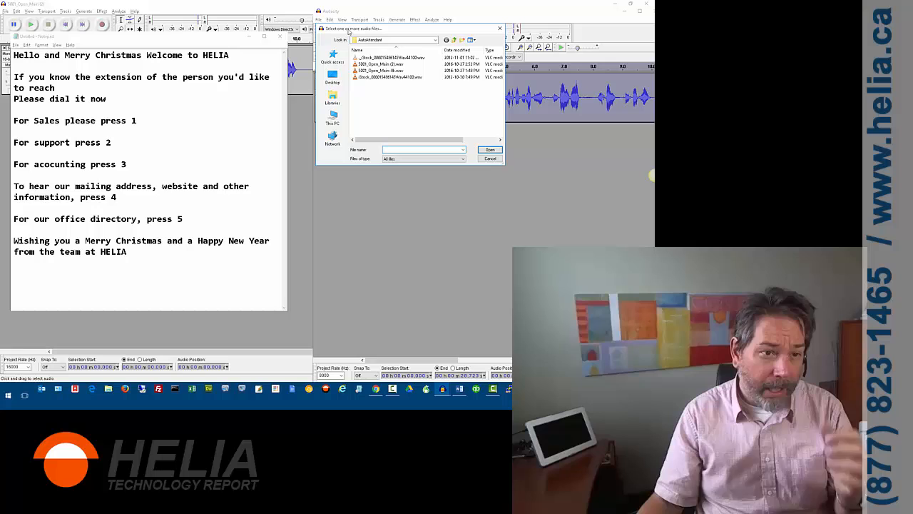
{"action": "left_click", "coordinate": [391, 77]}
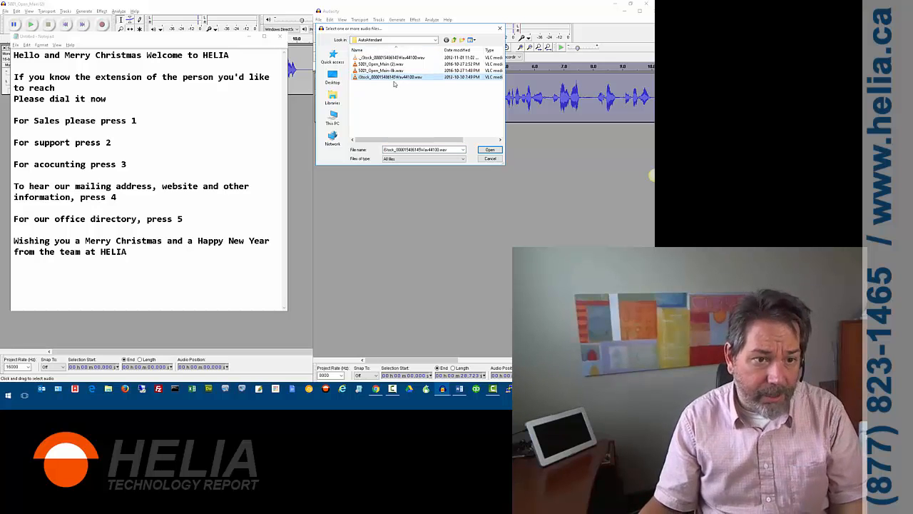
{"action": "left_click", "coordinate": [490, 149]}
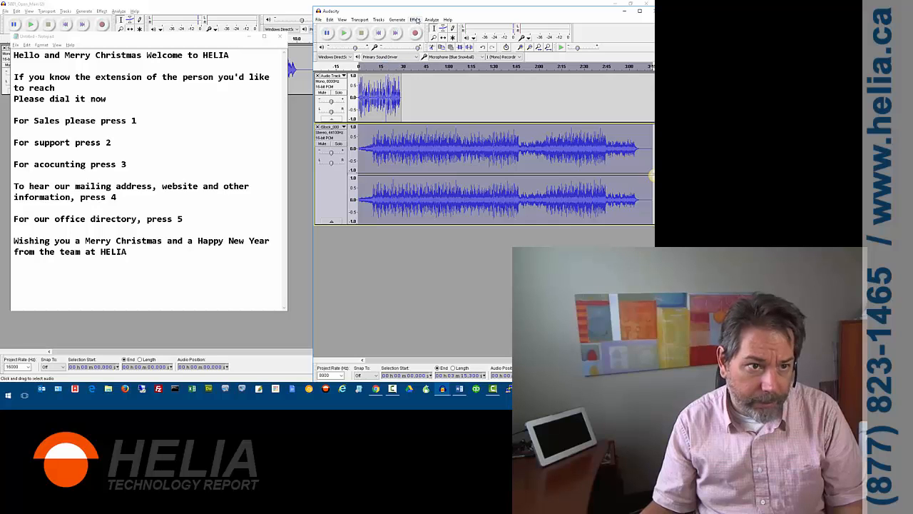
Convert the music track to mono and mark where the greeting ends.
{"action": "left_click", "coordinate": [342, 19]}
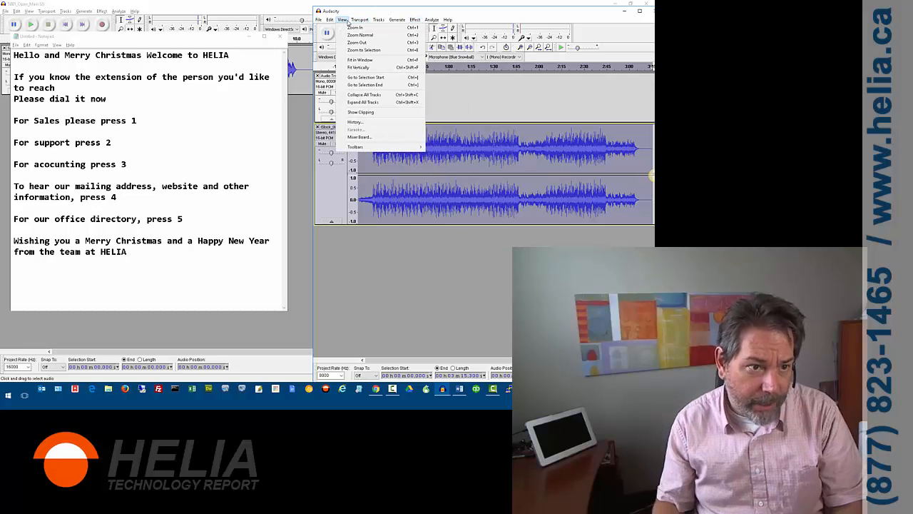
{"action": "left_click", "coordinate": [359, 20]}
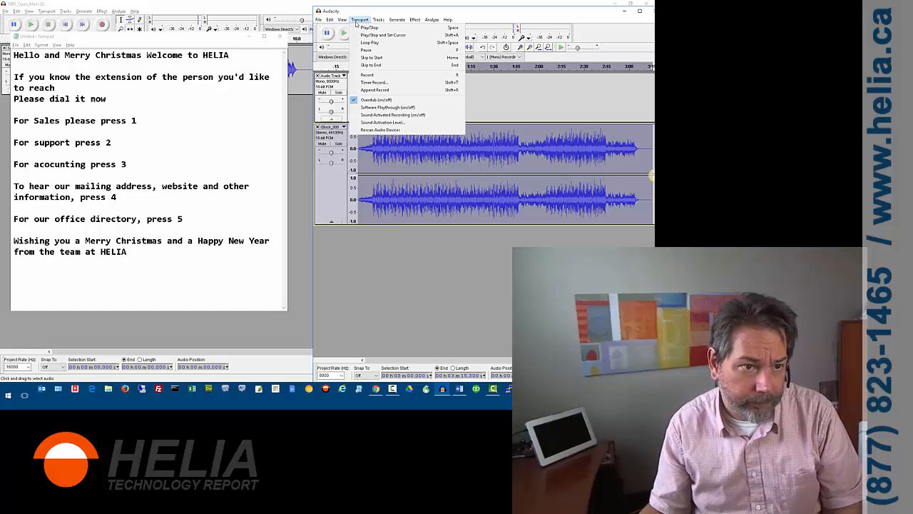
{"action": "left_click", "coordinate": [378, 20]}
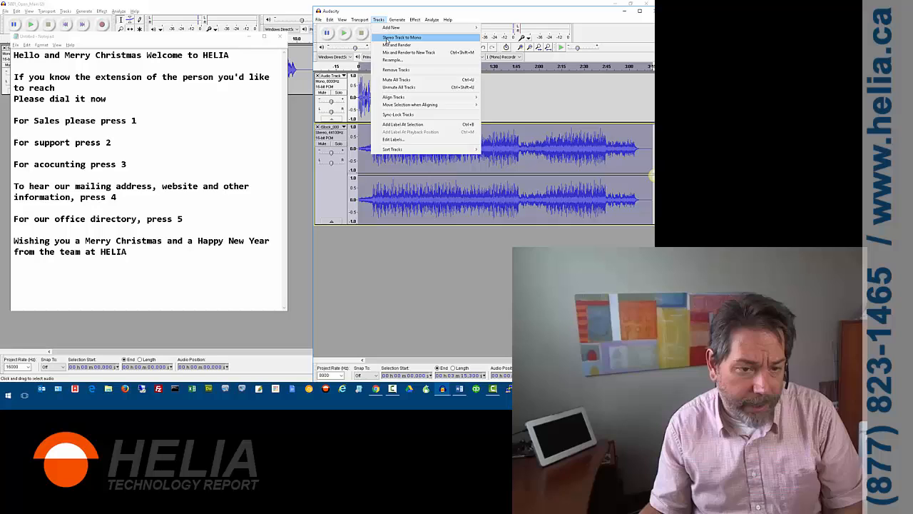
{"action": "left_click", "coordinate": [397, 44]}
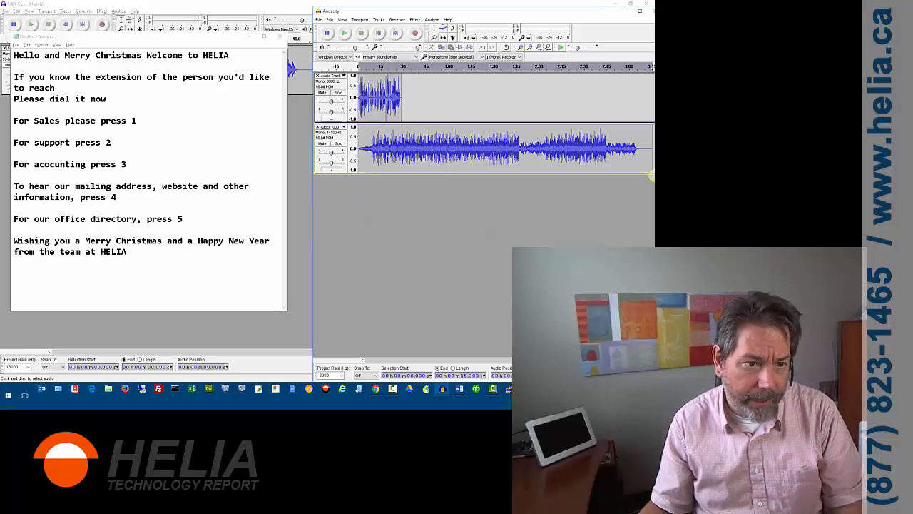
{"action": "mouse_move", "coordinate": [564, 182]}
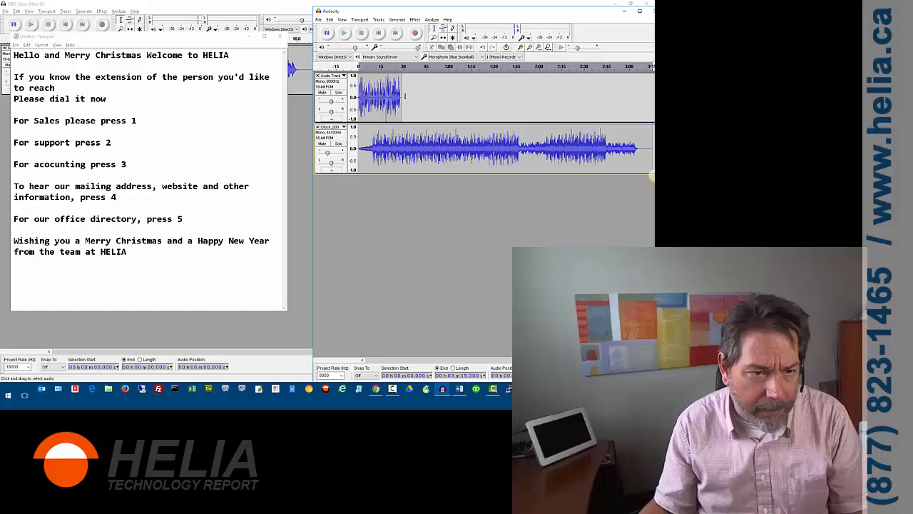
{"action": "left_click", "coordinate": [344, 33]}
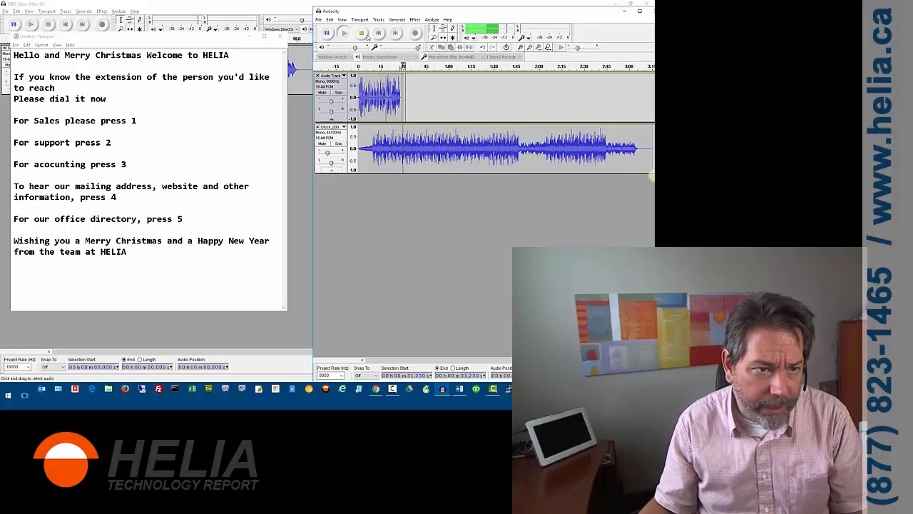
{"action": "left_click", "coordinate": [361, 33]}
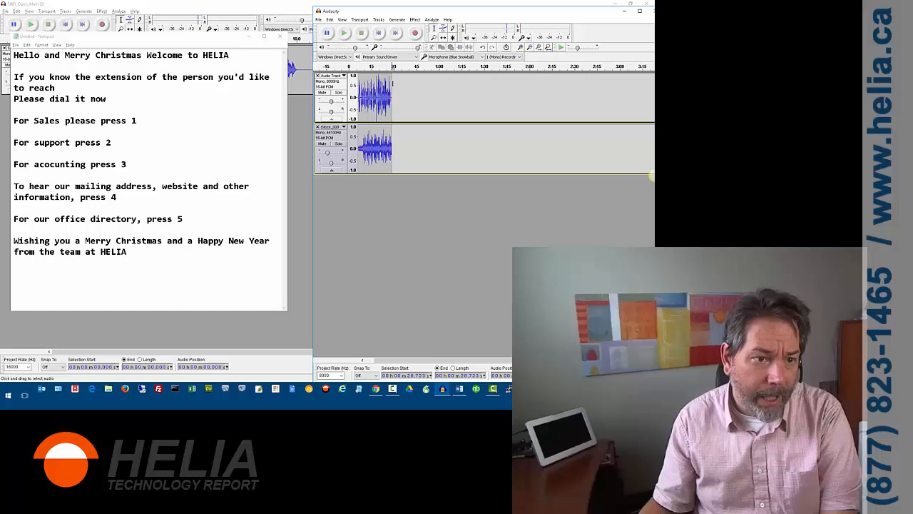
Export the mix as the 'new2016- Helia Main Greeting Christmas' WAV, accepting mono mixdown.
{"action": "left_click", "coordinate": [318, 19]}
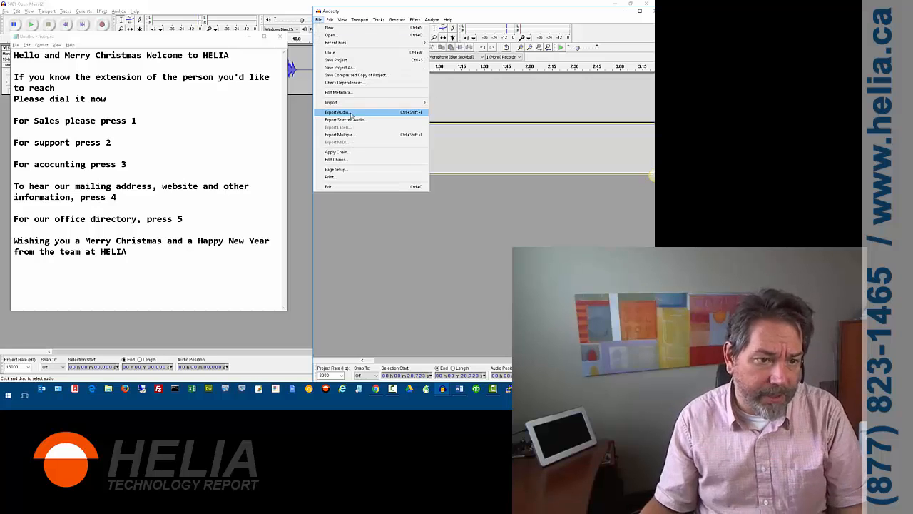
{"action": "left_click", "coordinate": [336, 112]}
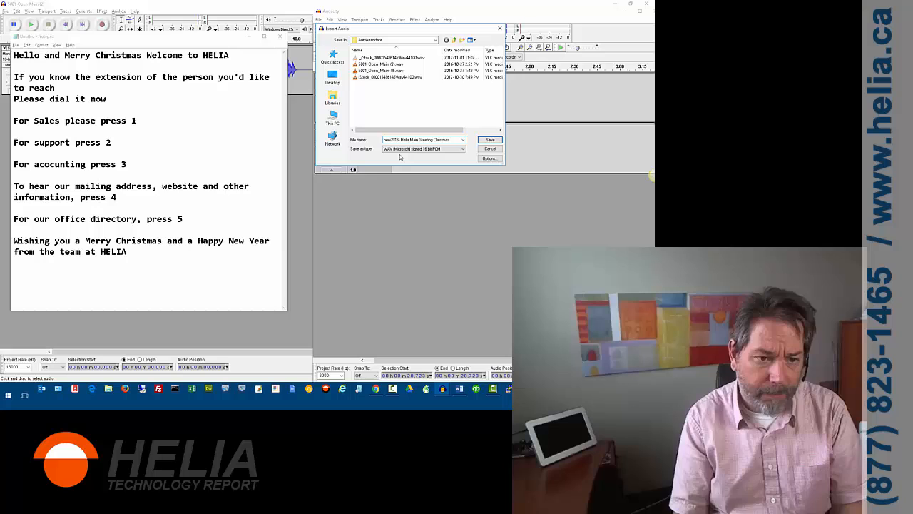
{"action": "left_click", "coordinate": [490, 140]}
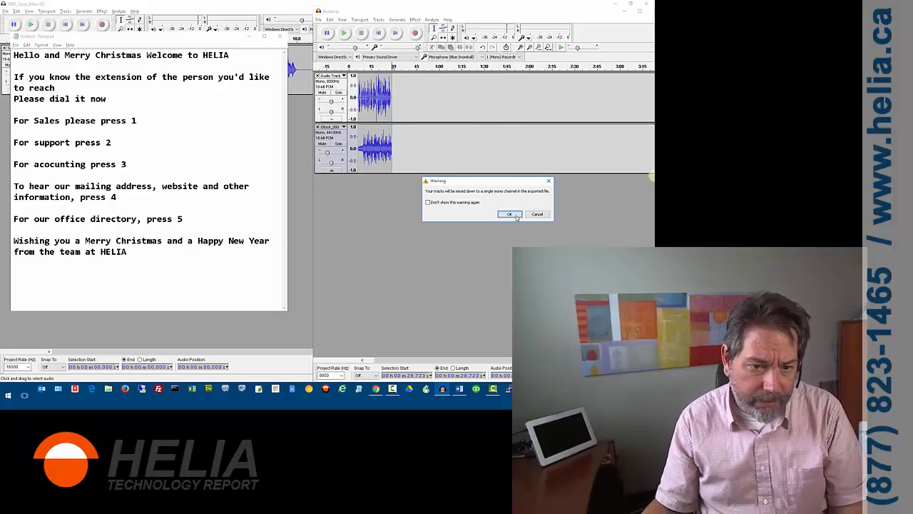
{"action": "left_click", "coordinate": [509, 214]}
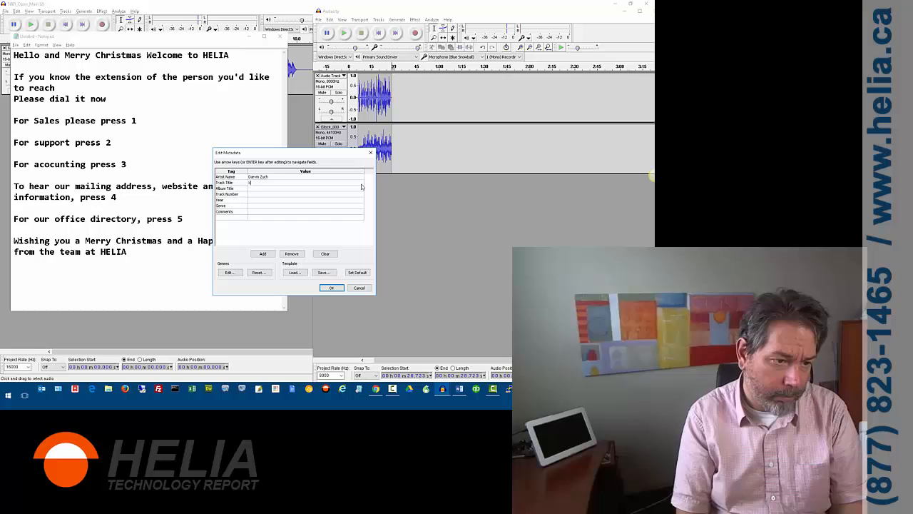
Set the track title to 'Christmas 2016 HELIA main greeting' and finish the export.
{"action": "type", "text": "Christmas 2016 HELIA"}
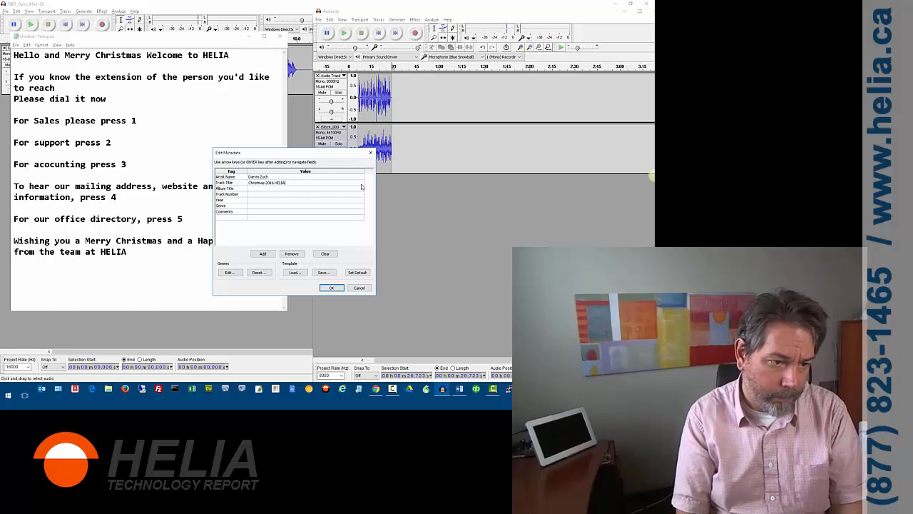
{"action": "type", "text": "main greeting"}
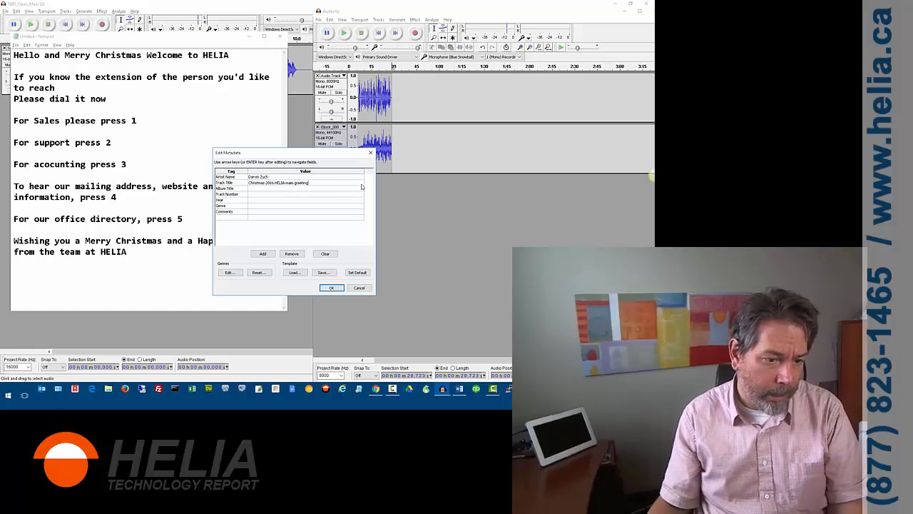
{"action": "left_click", "coordinate": [331, 287]}
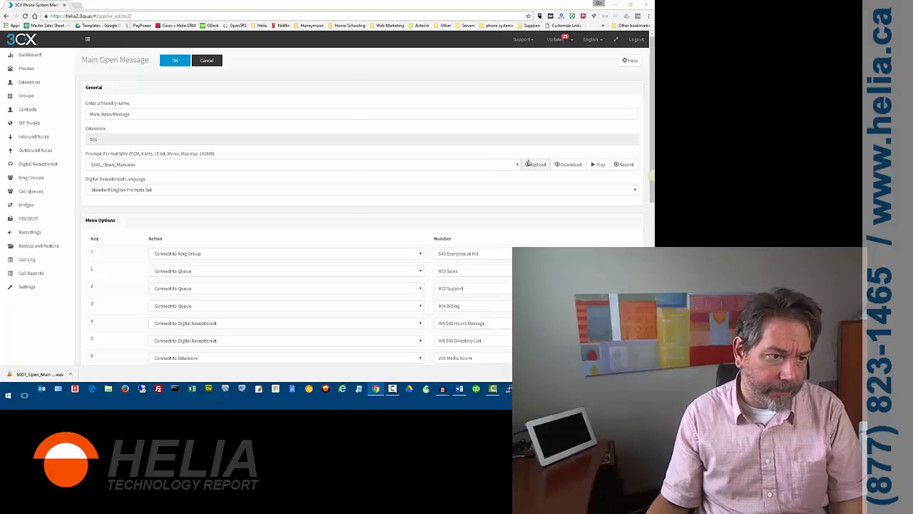
Upload the new2016 Christmas WAV as receptionist 501's Main Open Message prompt and save.
{"action": "left_click", "coordinate": [535, 164]}
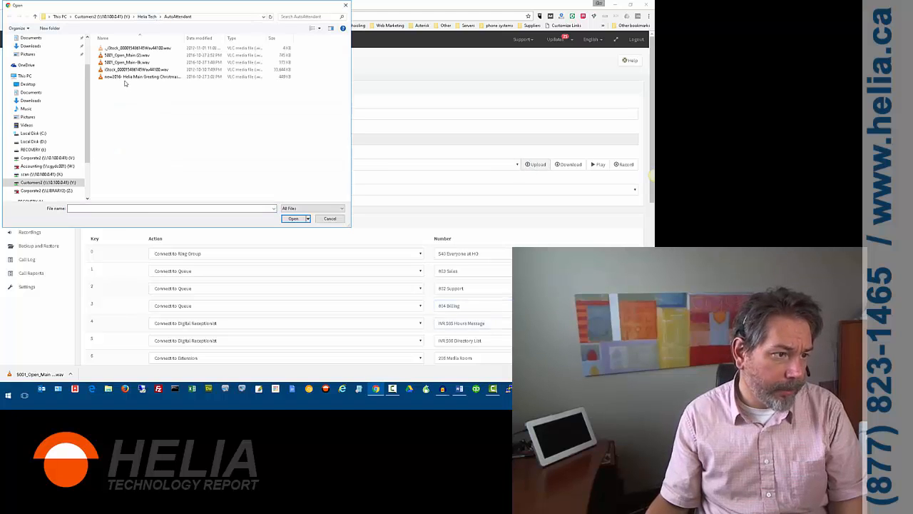
{"action": "left_click", "coordinate": [142, 76]}
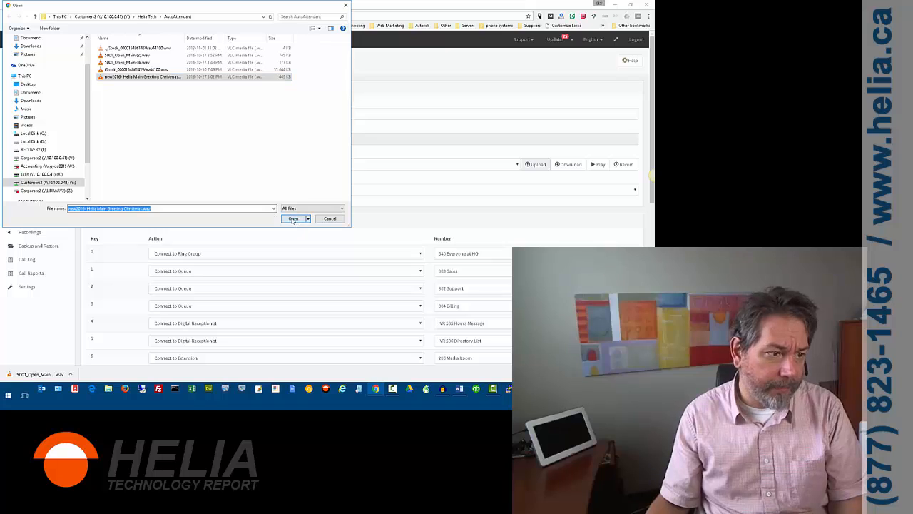
{"action": "left_click", "coordinate": [293, 219]}
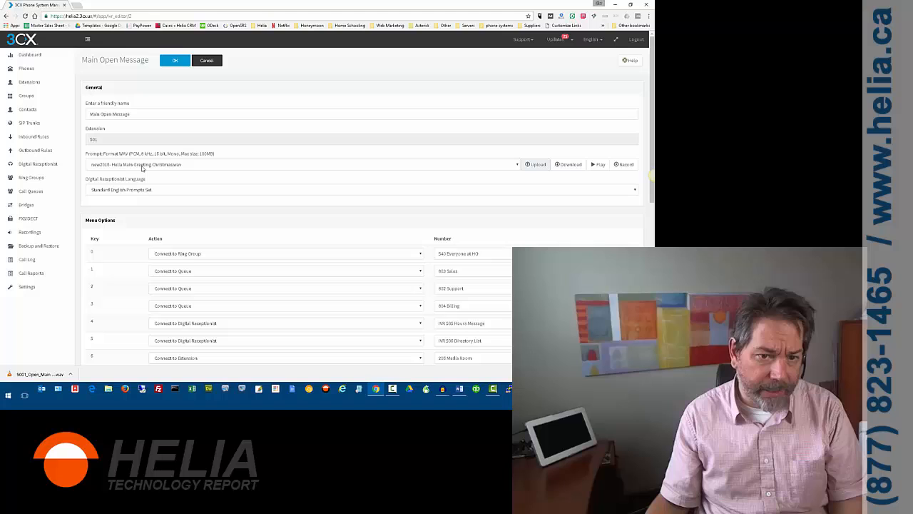
{"action": "left_click", "coordinate": [174, 60]}
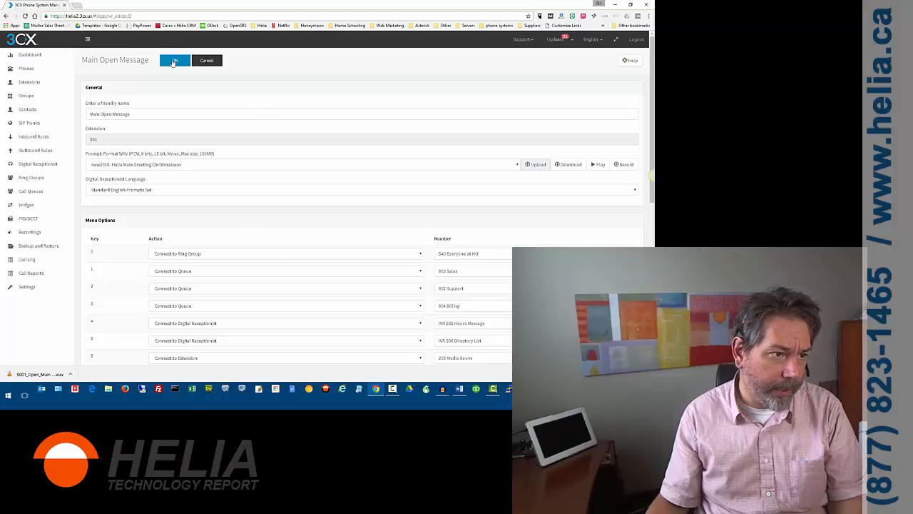
{"action": "left_click", "coordinate": [174, 60]}
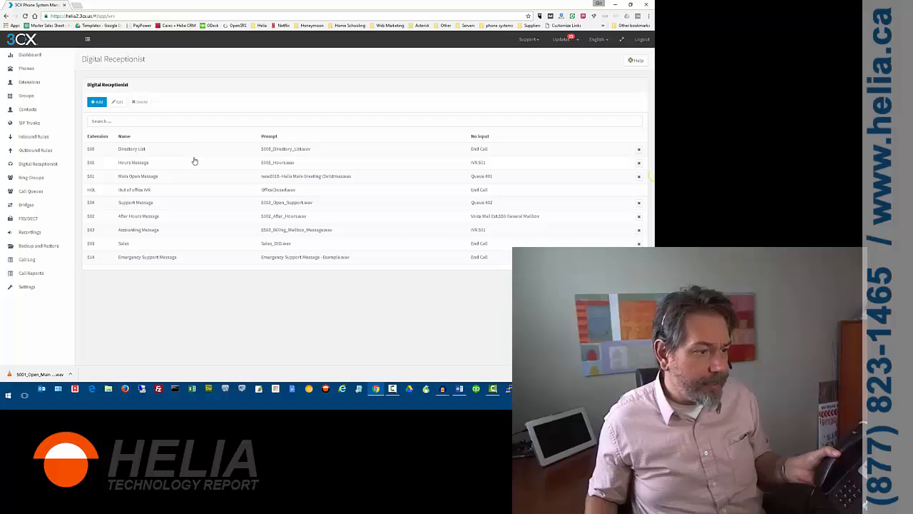
{"action": "mouse_move", "coordinate": [101, 182]}
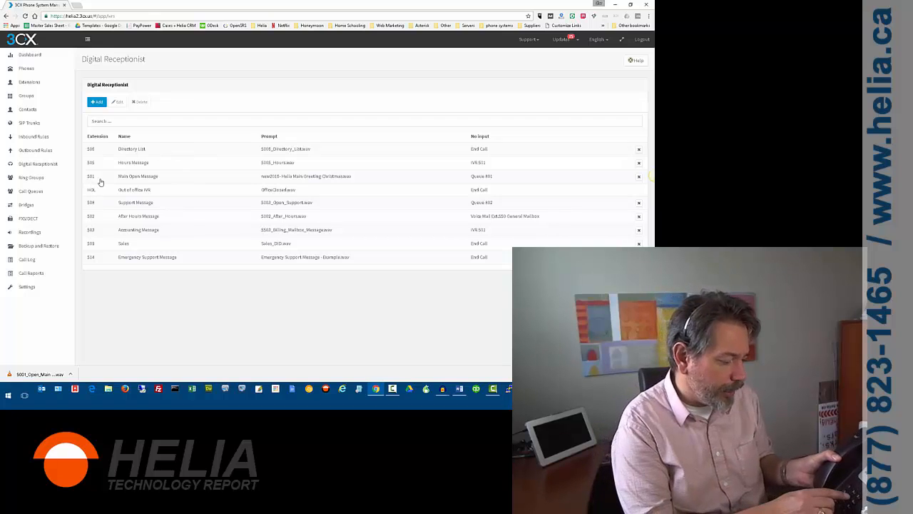